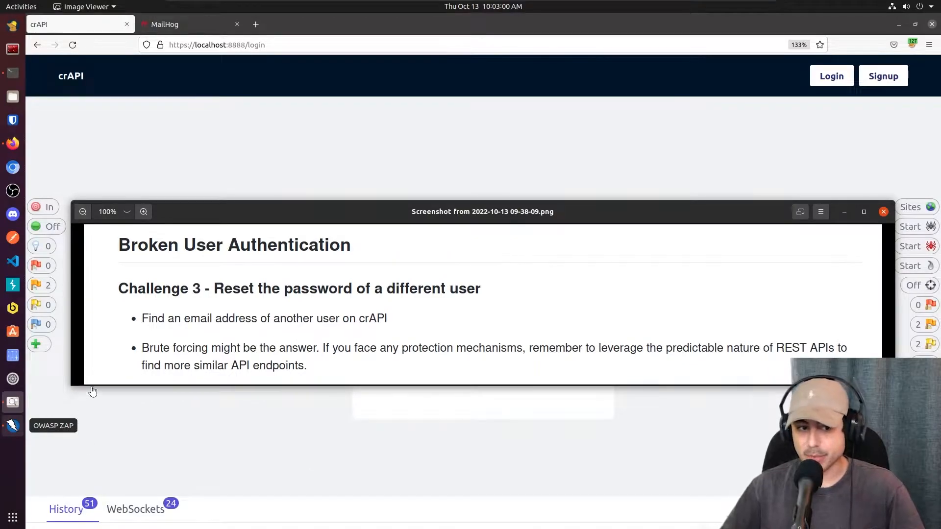
{"action": "mouse_move", "coordinate": [234, 300]}
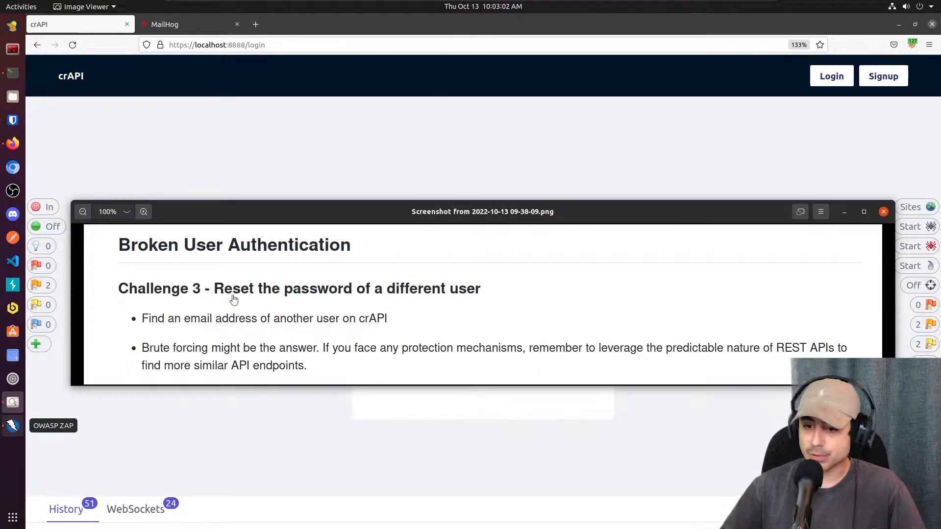
{"action": "mouse_move", "coordinate": [462, 294]}
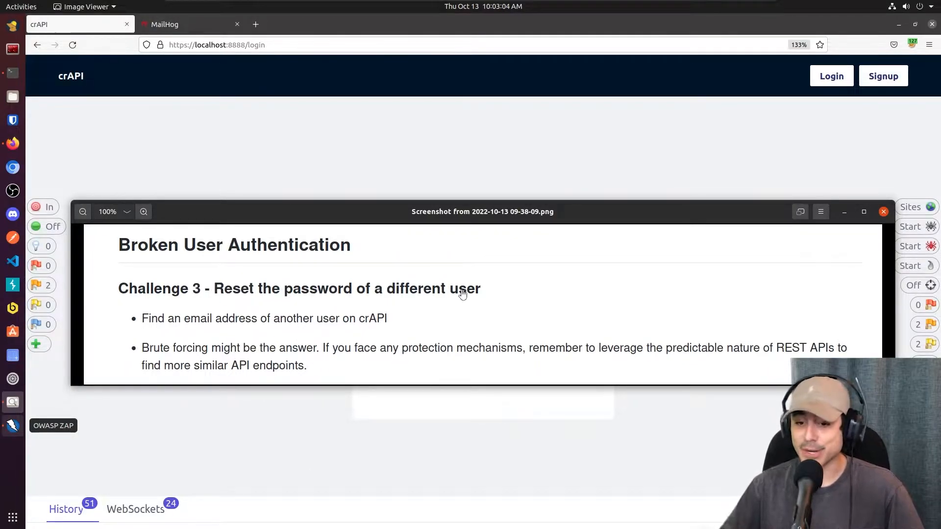
{"action": "mouse_move", "coordinate": [163, 326]}
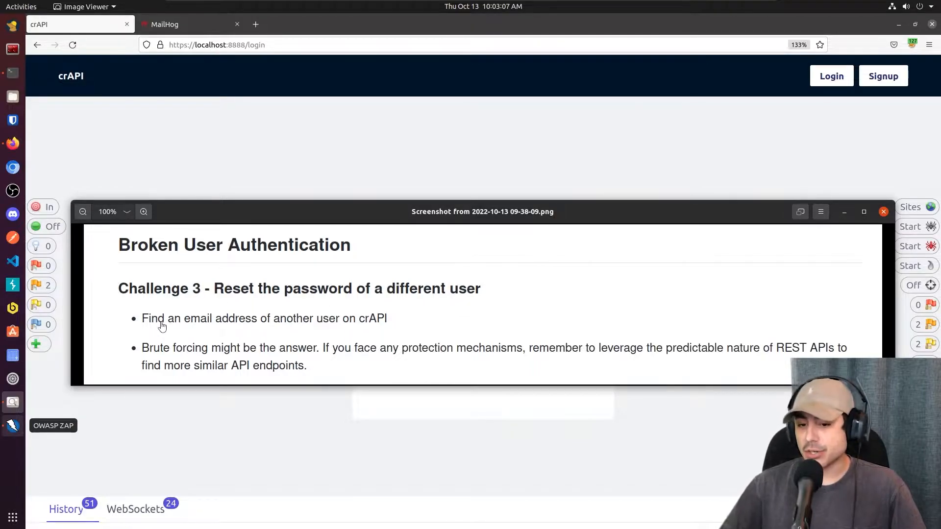
{"action": "mouse_move", "coordinate": [346, 331]}
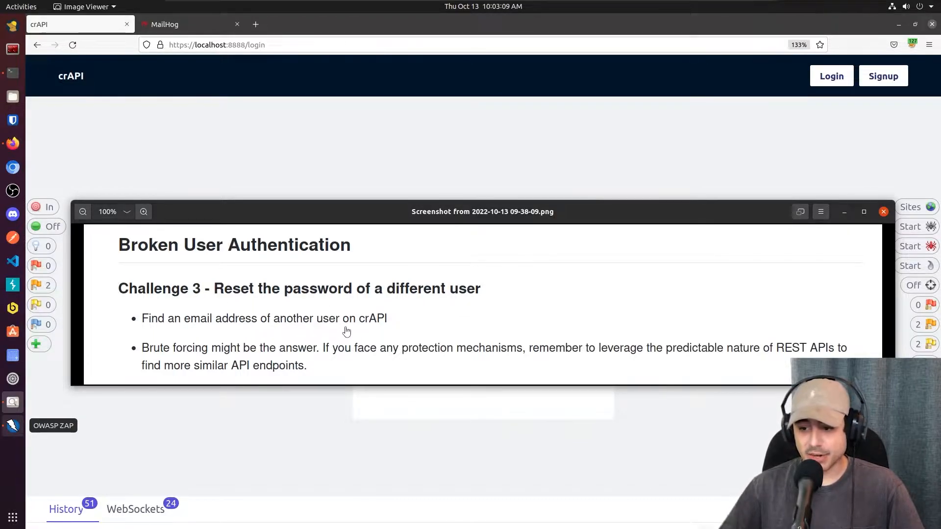
{"action": "mouse_move", "coordinate": [370, 330]}
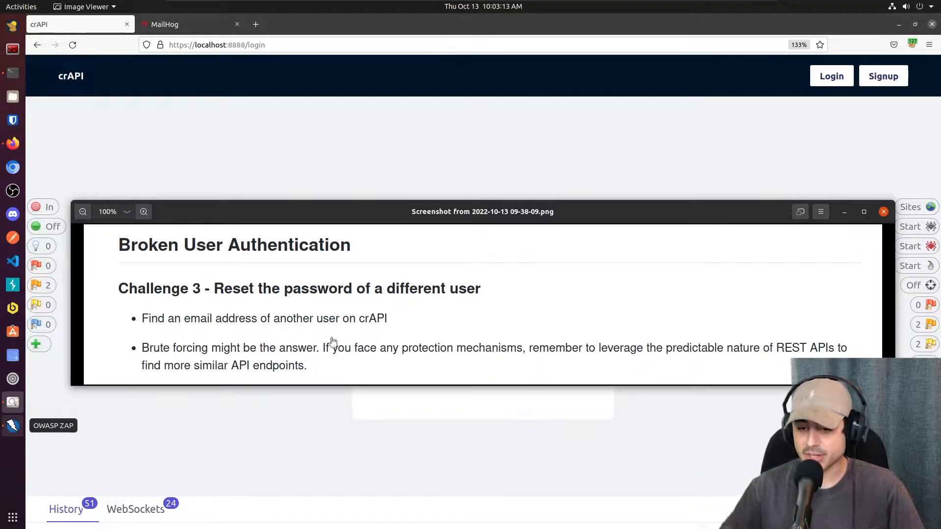
{"action": "mouse_move", "coordinate": [759, 350]}
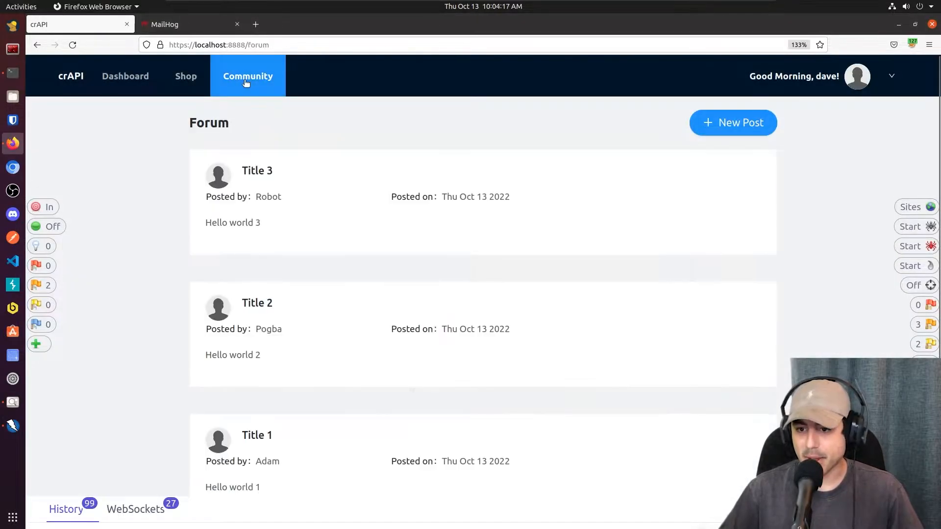
- Post the comment 'dave' on the Title 1 forum post in crAPI
{"action": "scroll", "scroll_direction": "down", "scroll_amount": 3}
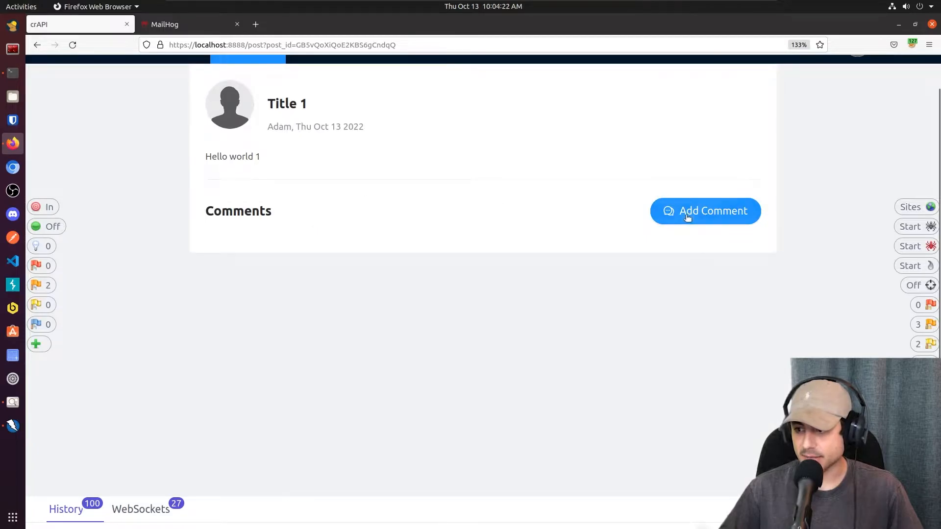
{"action": "left_click", "coordinate": [704, 211]}
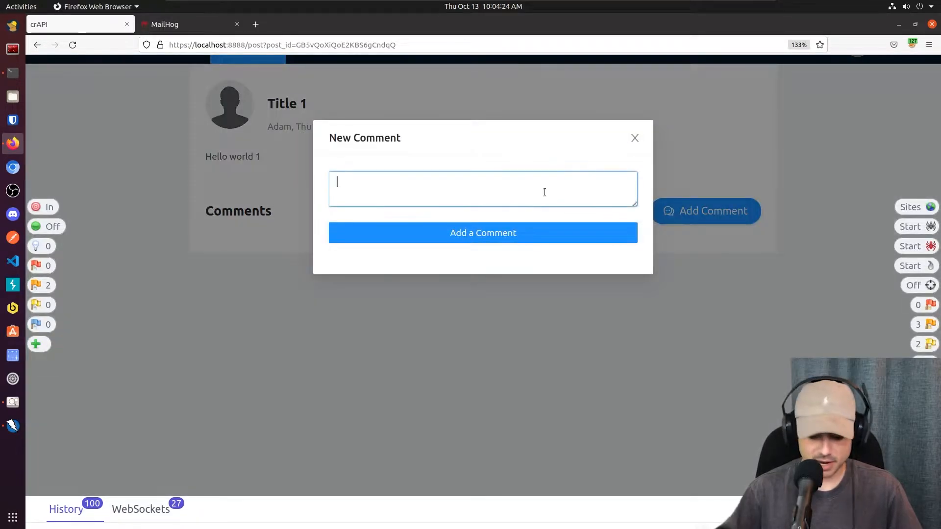
{"action": "type", "text": "dave"}
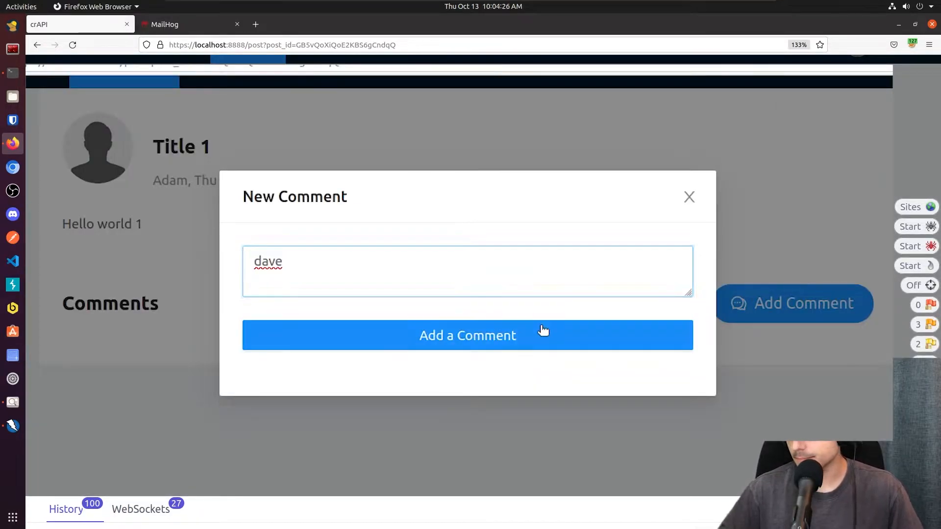
{"action": "left_click", "coordinate": [467, 336]}
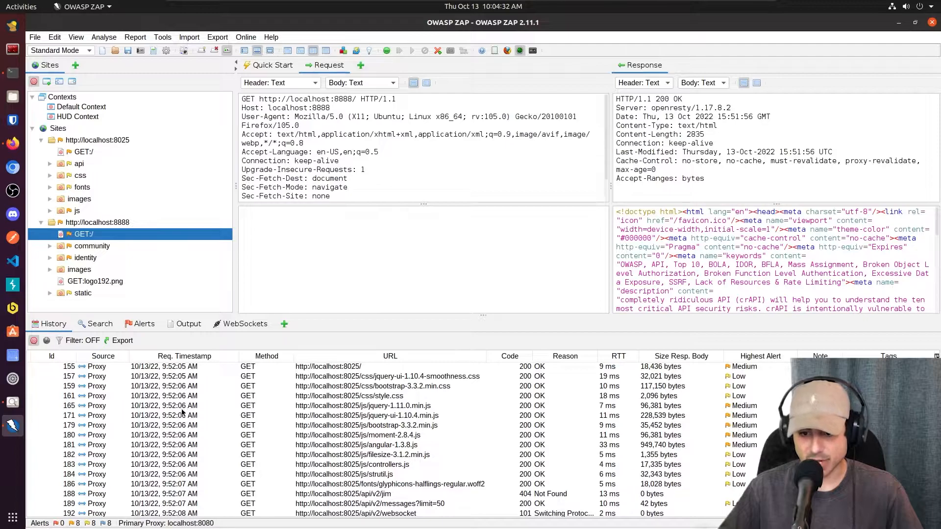
- Select the POST comment request in ZAP History and copy the author's email from its response
{"action": "left_click", "coordinate": [390, 367]}
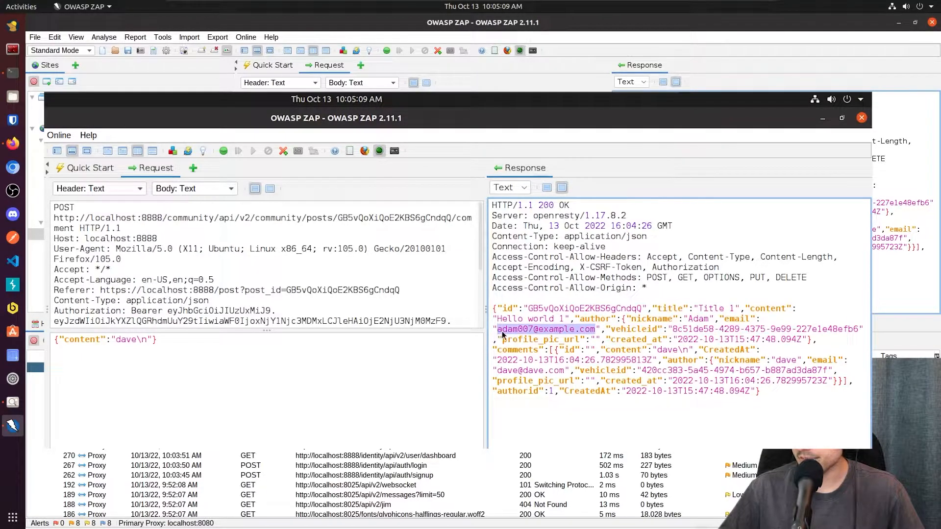
{"action": "right_click", "coordinate": [545, 329]}
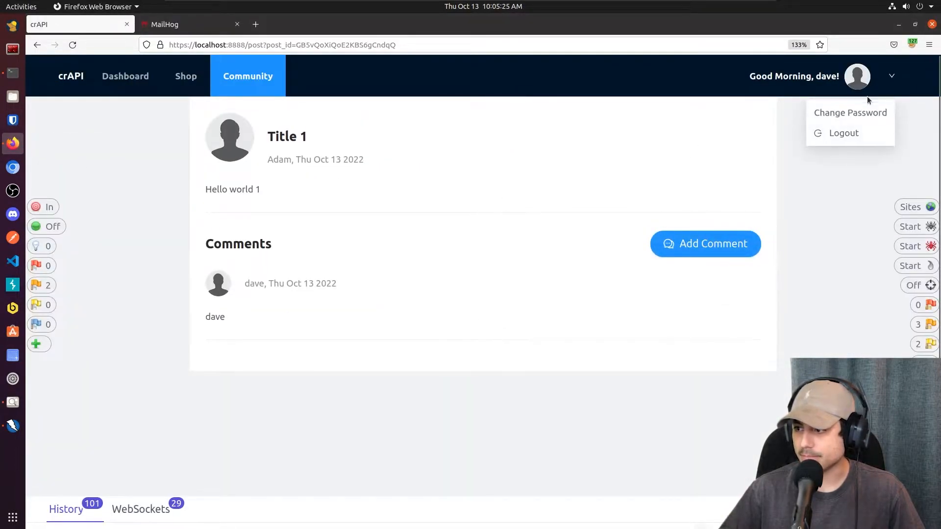
{"action": "left_click", "coordinate": [843, 133]}
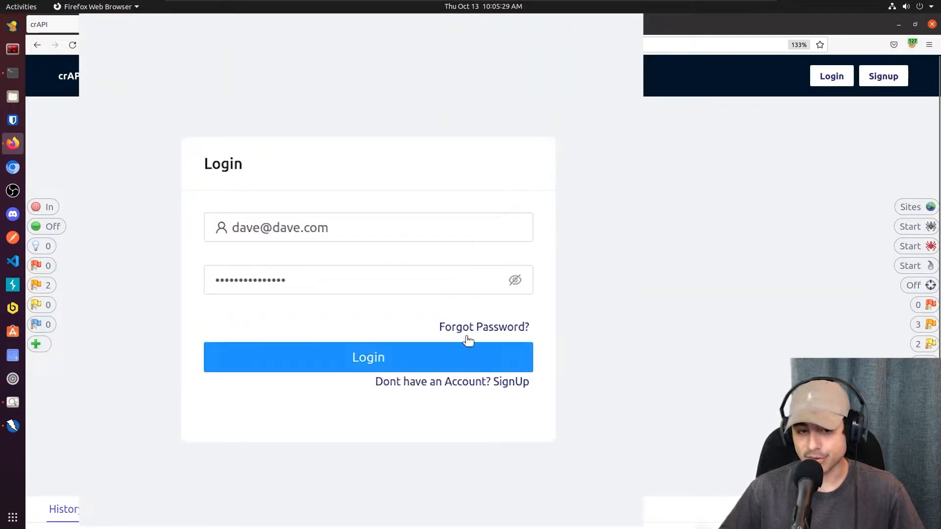
{"action": "left_click", "coordinate": [483, 326]}
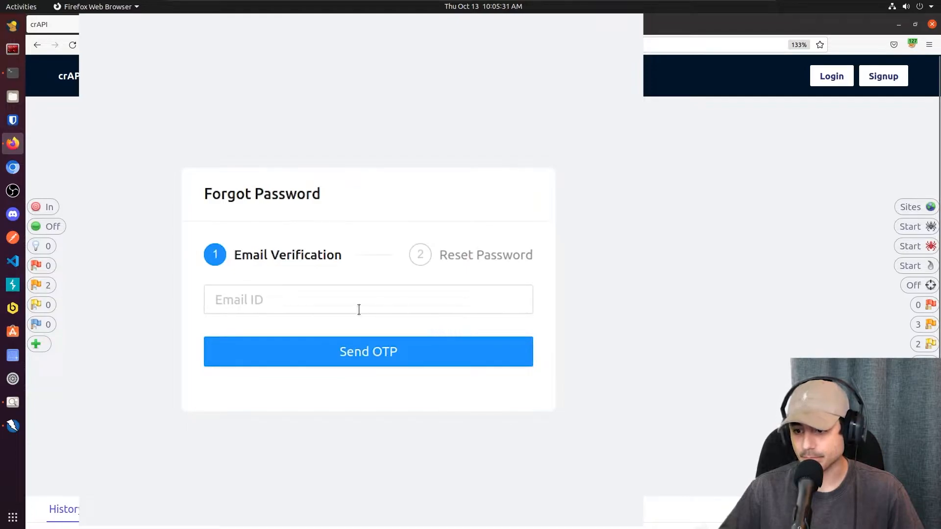
{"action": "type", "text": "adam007@example.com"}
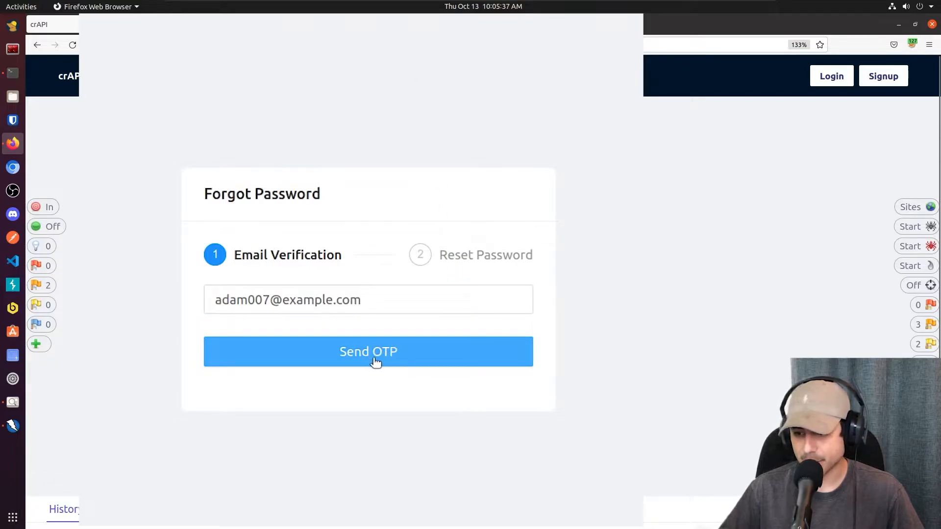
{"action": "left_click", "coordinate": [368, 352]}
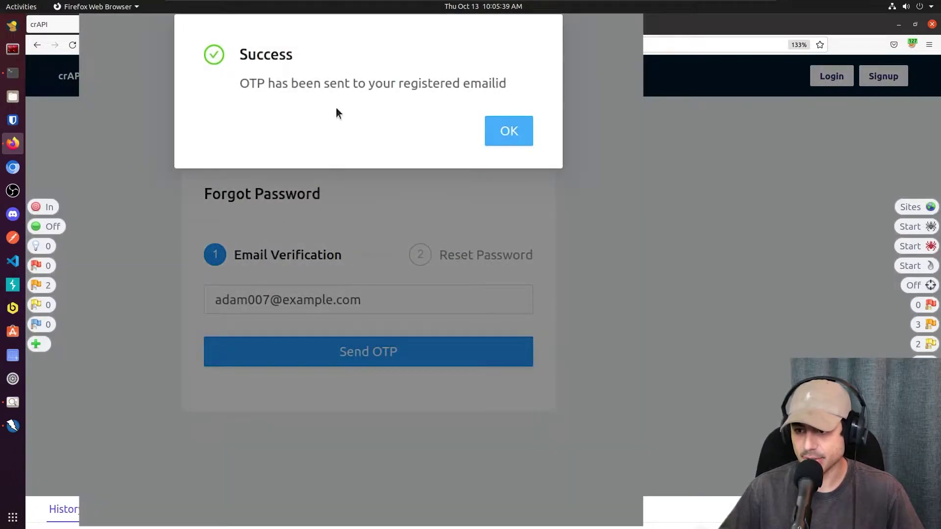
{"action": "mouse_move", "coordinate": [525, 124]}
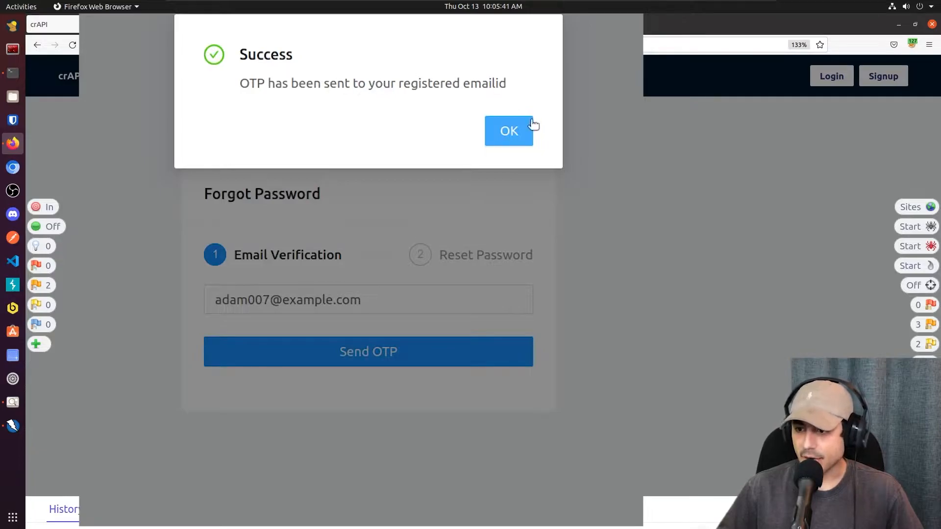
{"action": "left_click", "coordinate": [509, 131]}
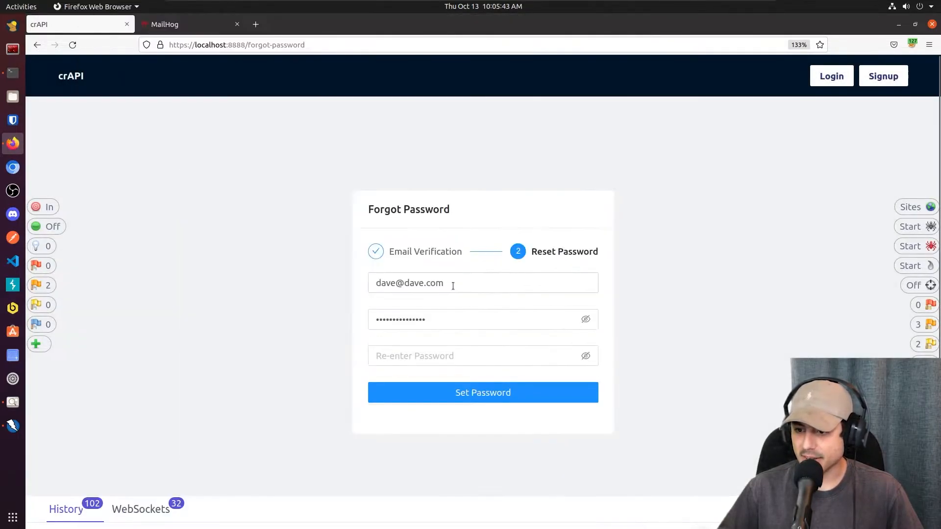
{"action": "left_click", "coordinate": [483, 393]}
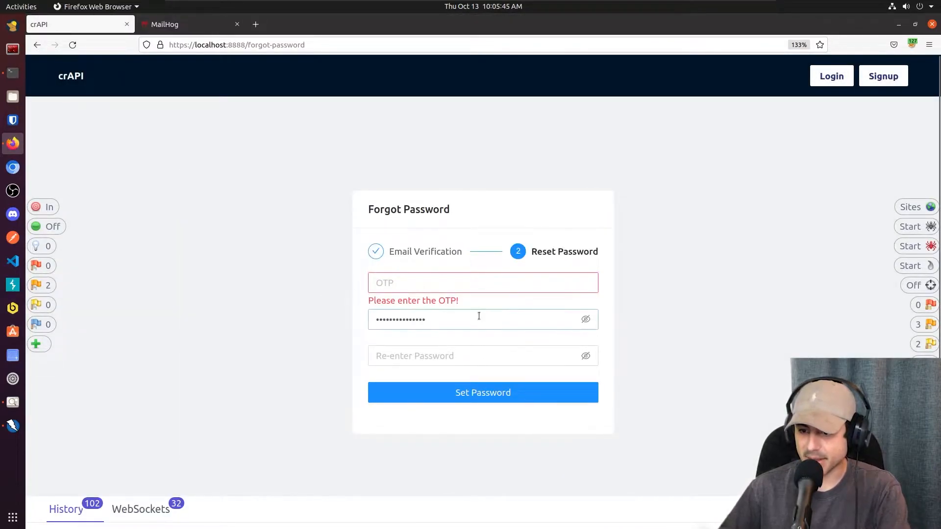
{"action": "left_click", "coordinate": [482, 283]}
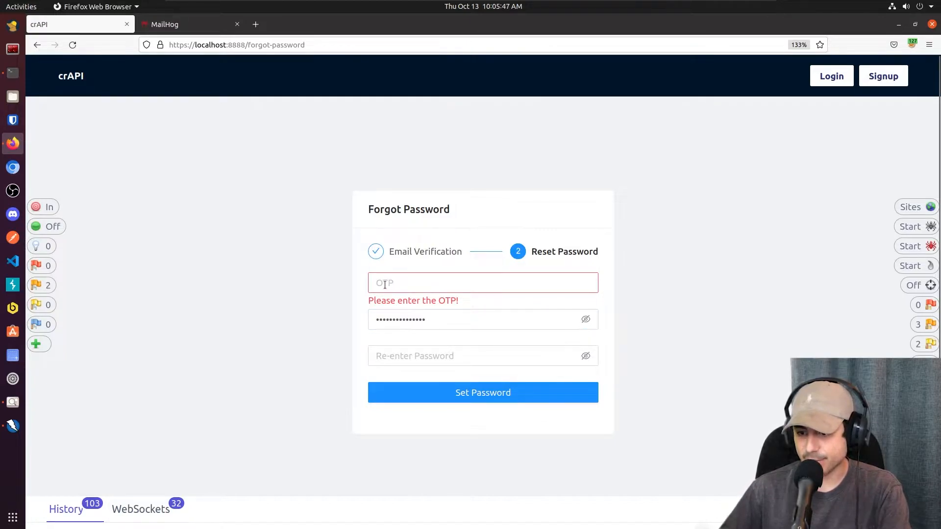
{"action": "mouse_move", "coordinate": [282, 257]}
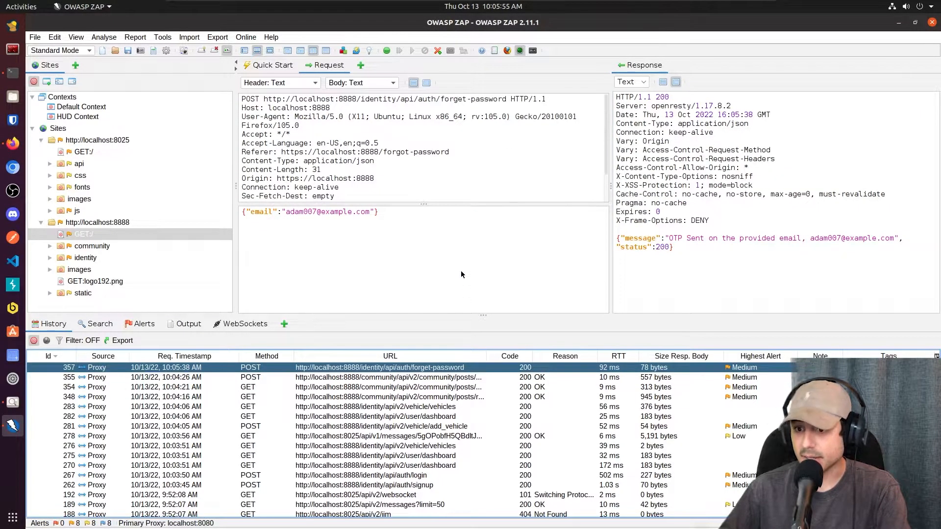
{"action": "mouse_move", "coordinate": [445, 273]}
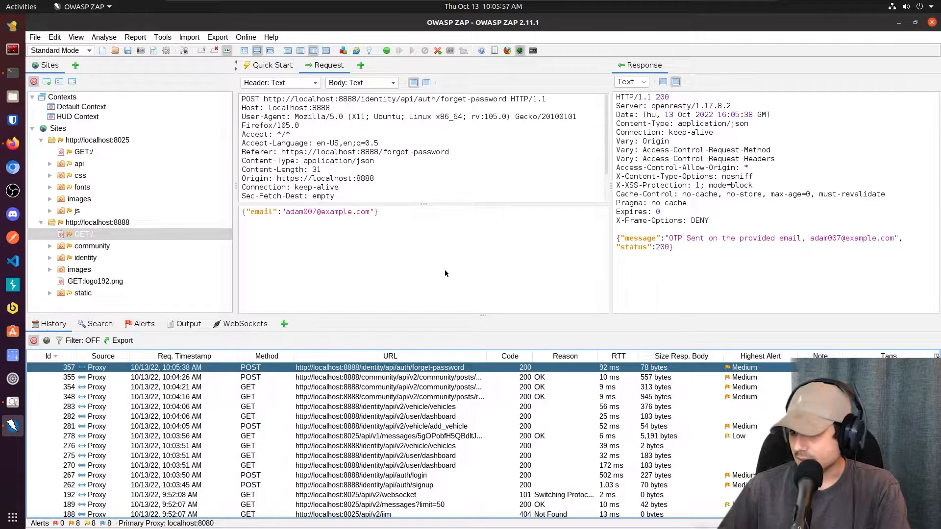
{"action": "mouse_move", "coordinate": [453, 288]}
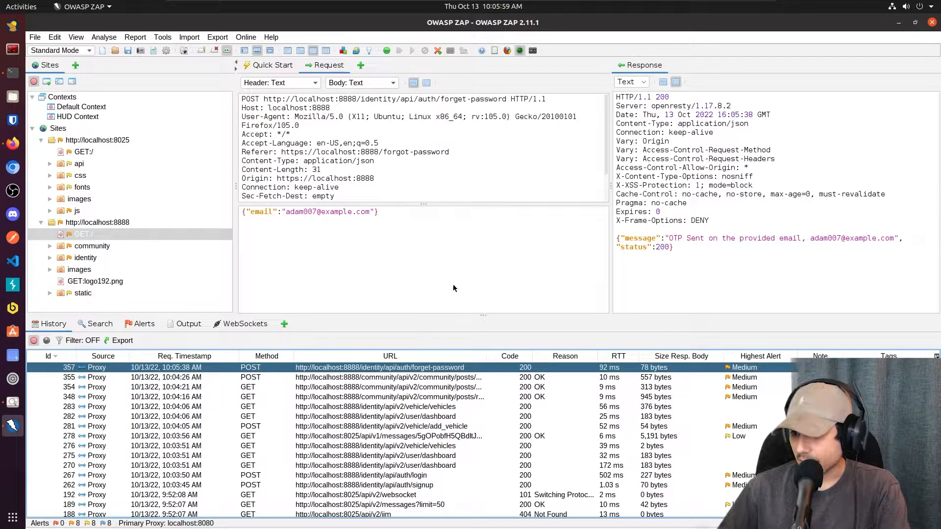
{"action": "mouse_move", "coordinate": [796, 232]}
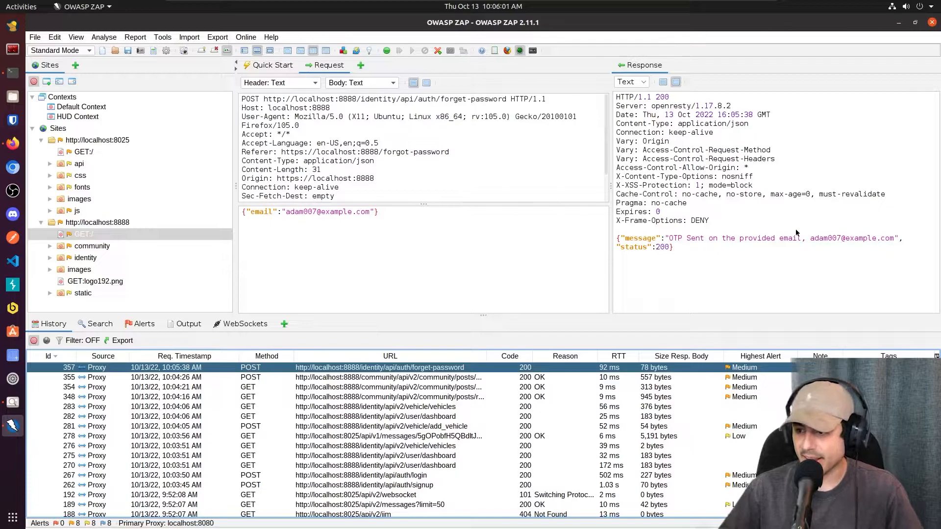
{"action": "mouse_move", "coordinate": [13, 144]}
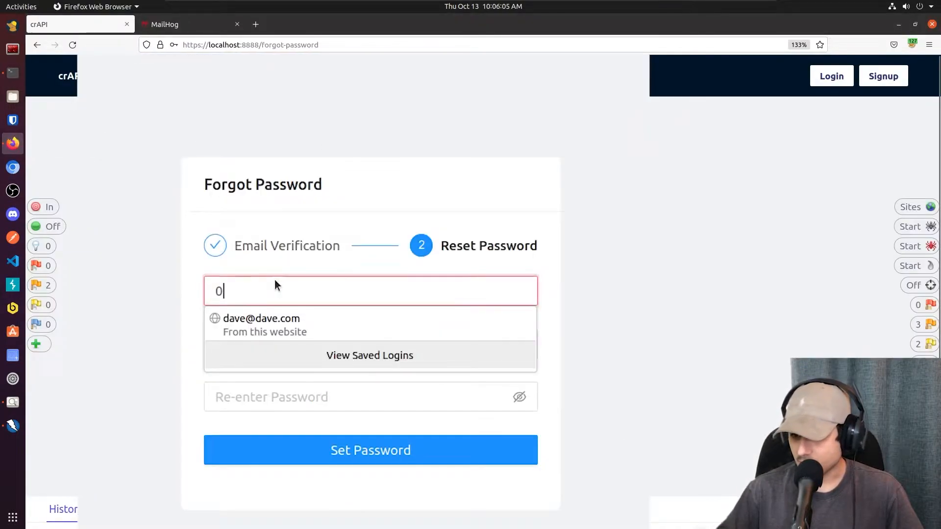
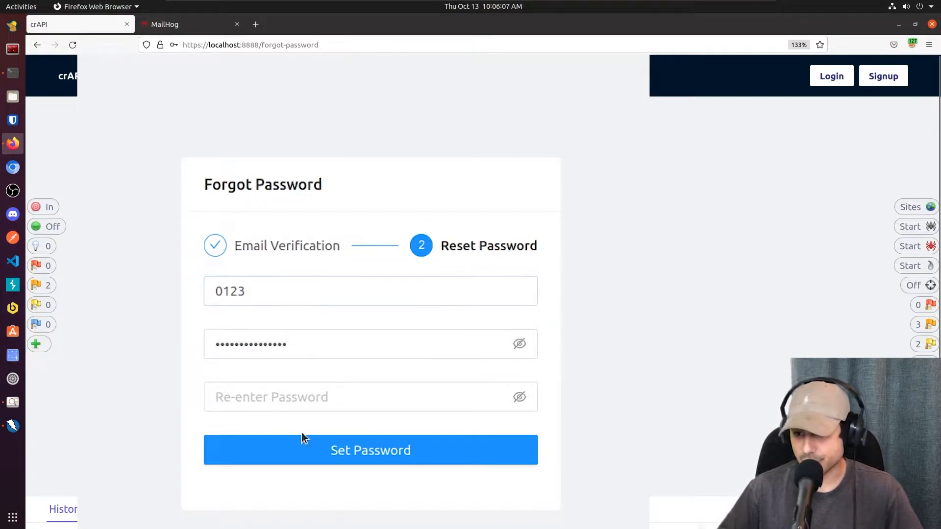
{"action": "left_click", "coordinate": [371, 396]}
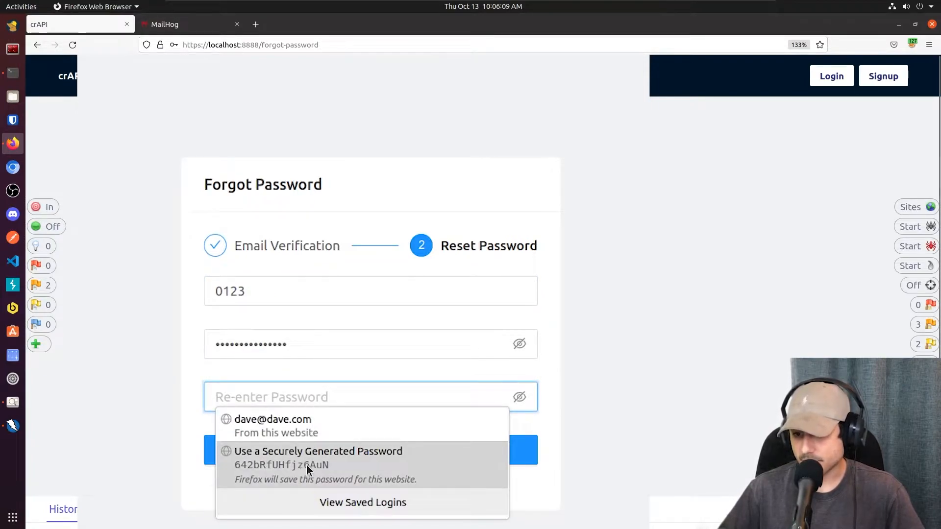
{"action": "left_click", "coordinate": [318, 451]}
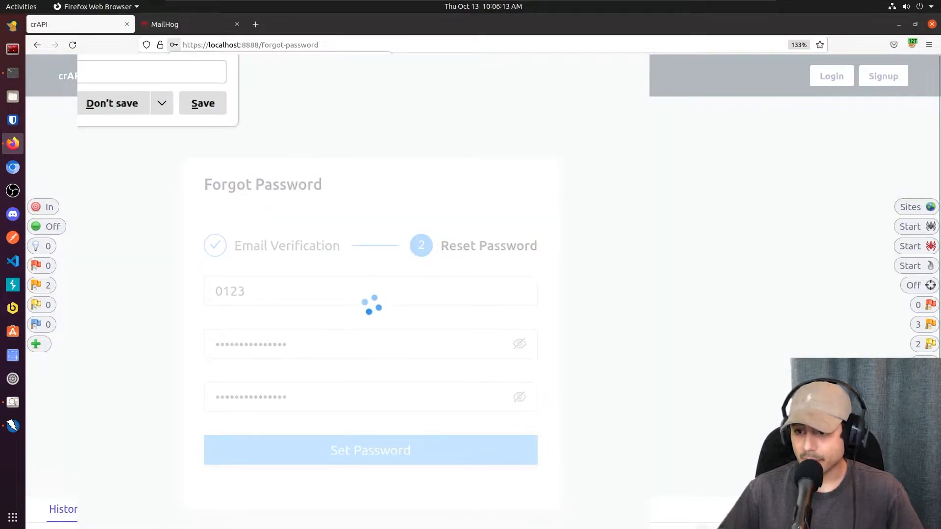
{"action": "left_click", "coordinate": [370, 450]}
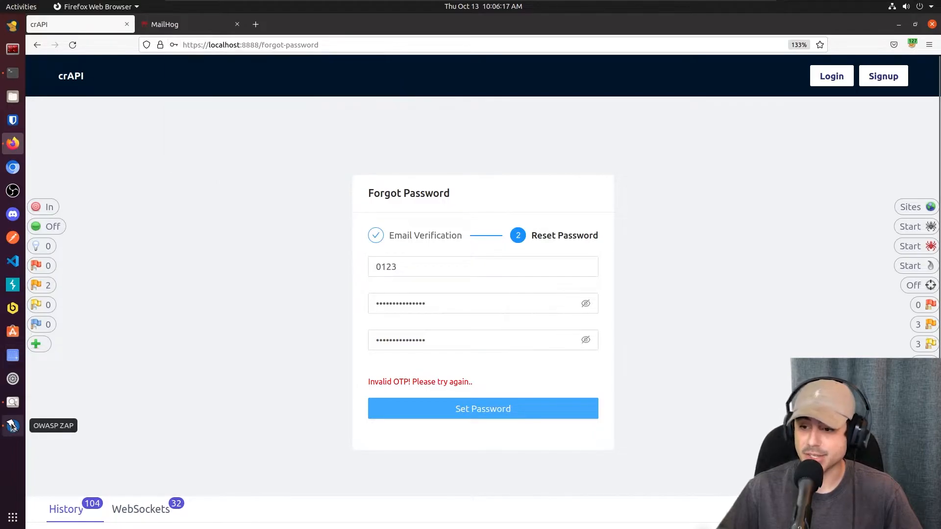
{"action": "left_click", "coordinate": [12, 425]}
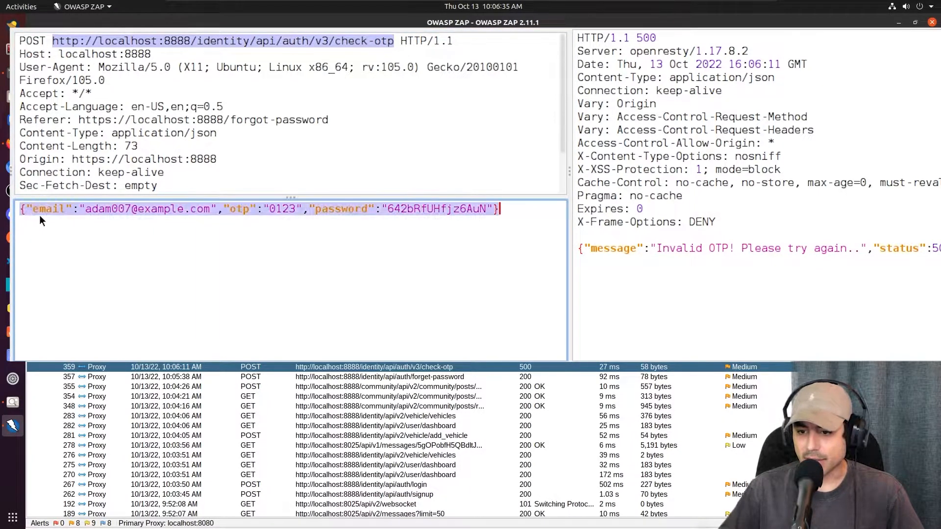
{"action": "mouse_move", "coordinate": [108, 220]}
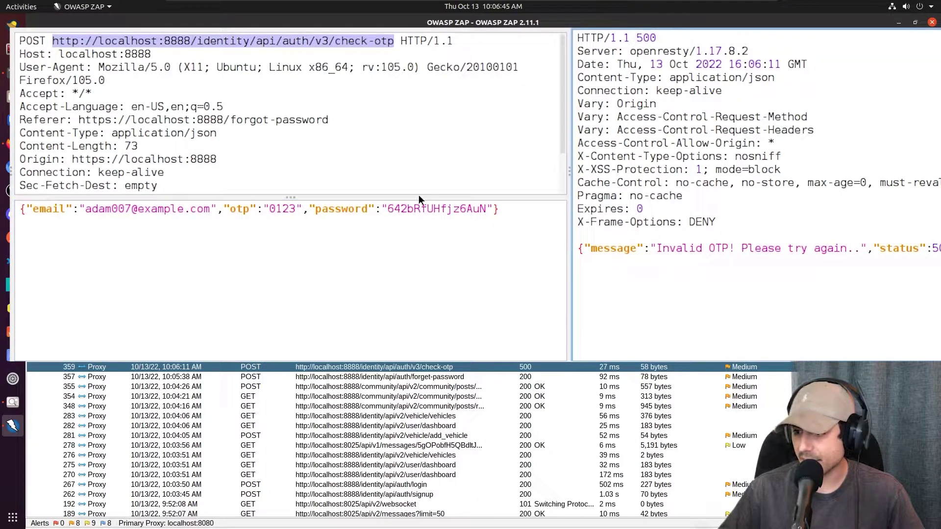
{"action": "right_click", "coordinate": [174, 86]}
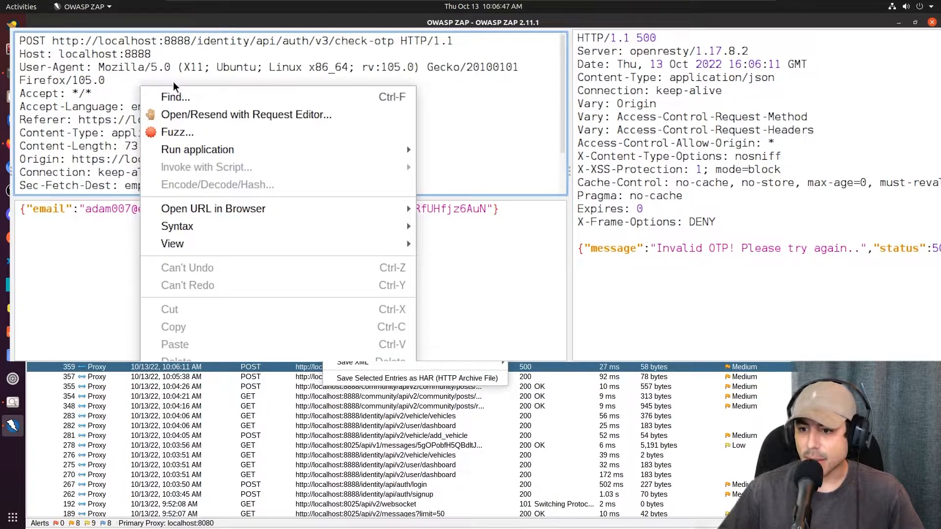
- Resend the check-otp request from the Request Editor with the OTP changed to 1111
{"action": "left_click", "coordinate": [246, 114]}
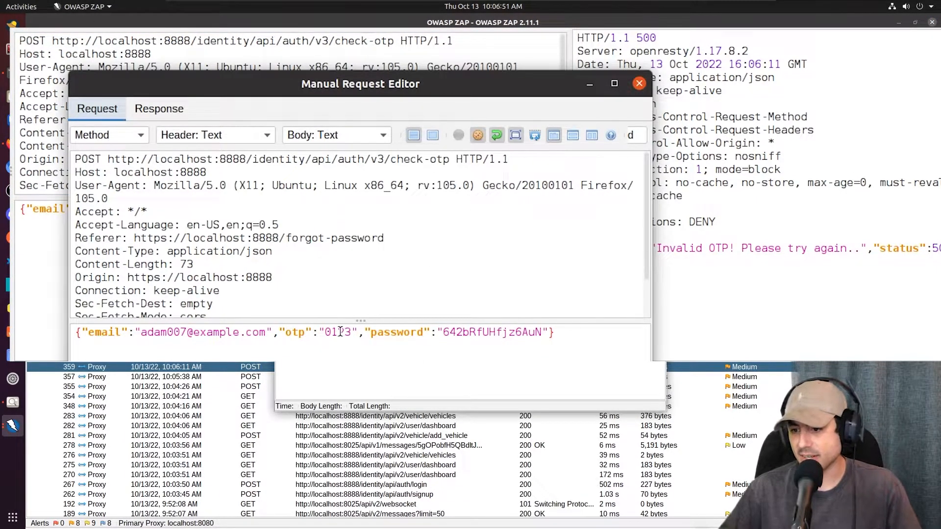
{"action": "double_click", "coordinate": [337, 332]}
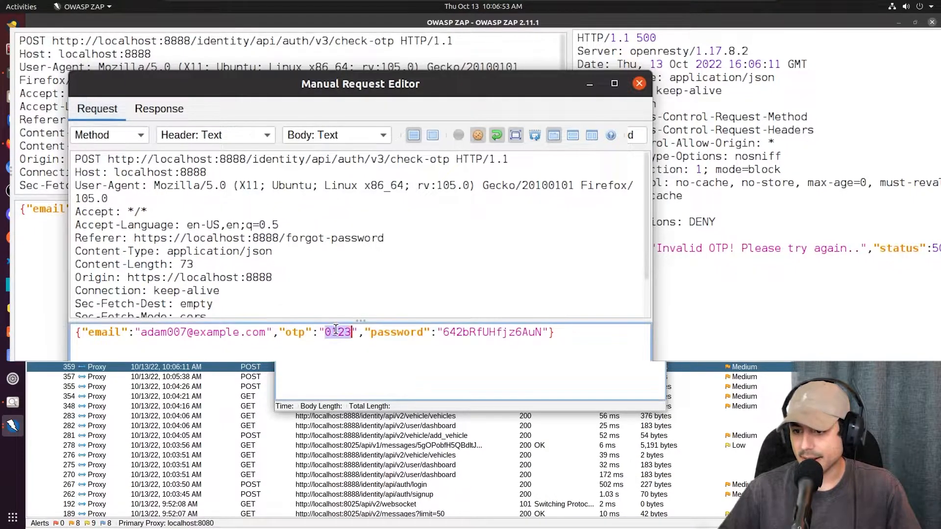
{"action": "type", "text": "1111"}
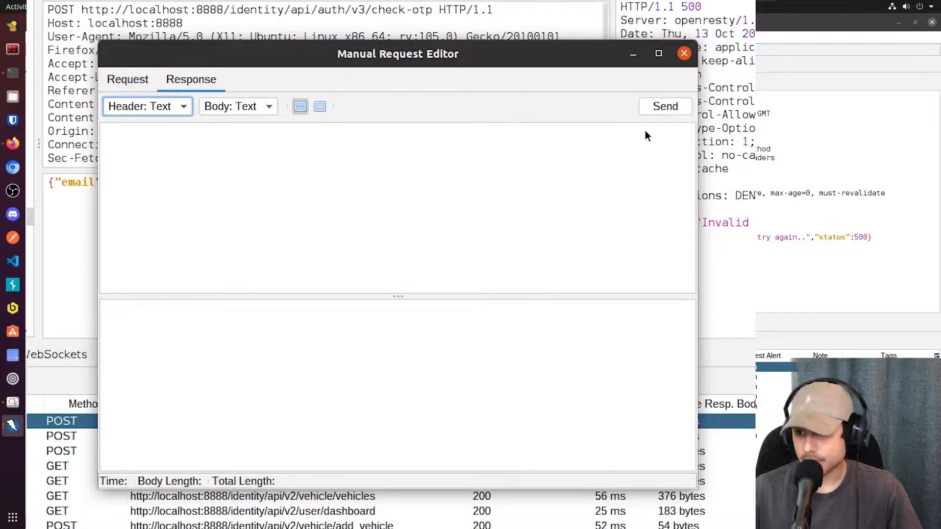
{"action": "left_click", "coordinate": [665, 106]}
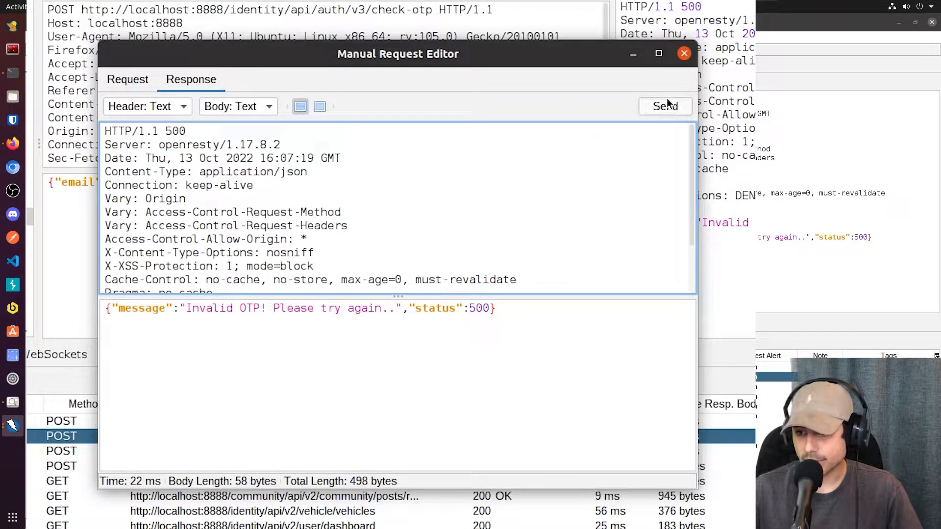
{"action": "mouse_move", "coordinate": [488, 148]}
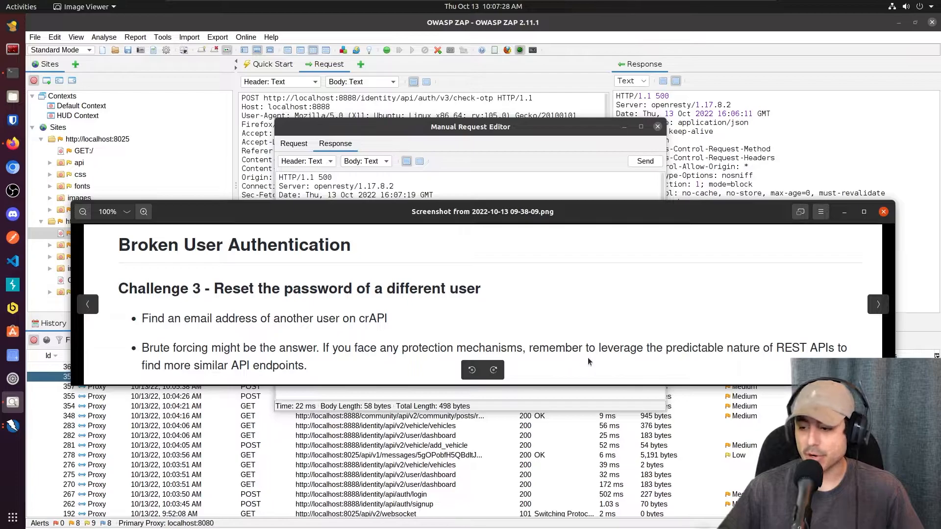
{"action": "mouse_move", "coordinate": [787, 359]}
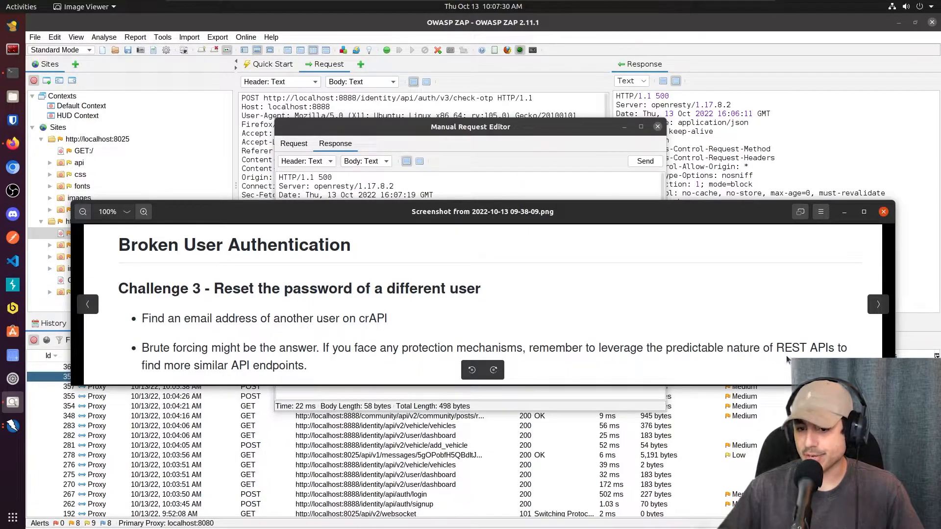
{"action": "mouse_move", "coordinate": [342, 368]}
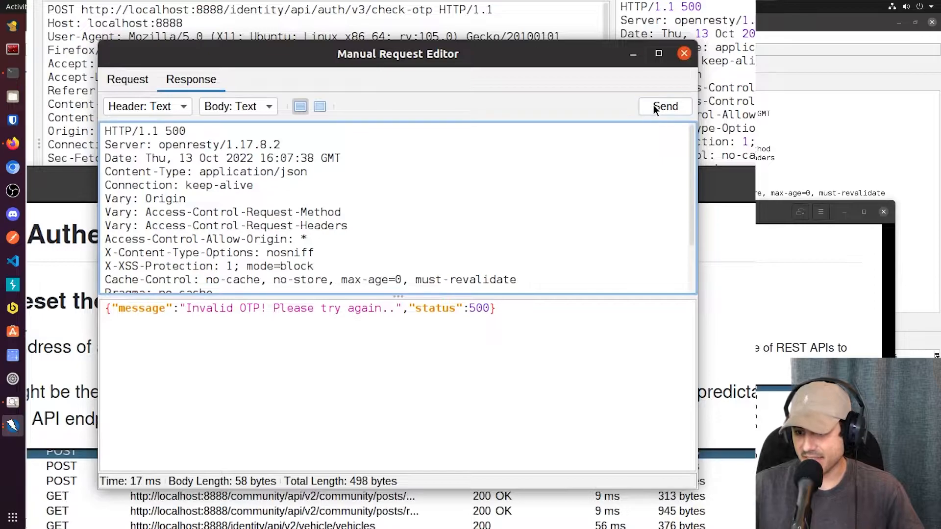
- Resend the OTP 1111 guess four more times until a 503 exceeded-attempts response appears
{"action": "left_click", "coordinate": [665, 107]}
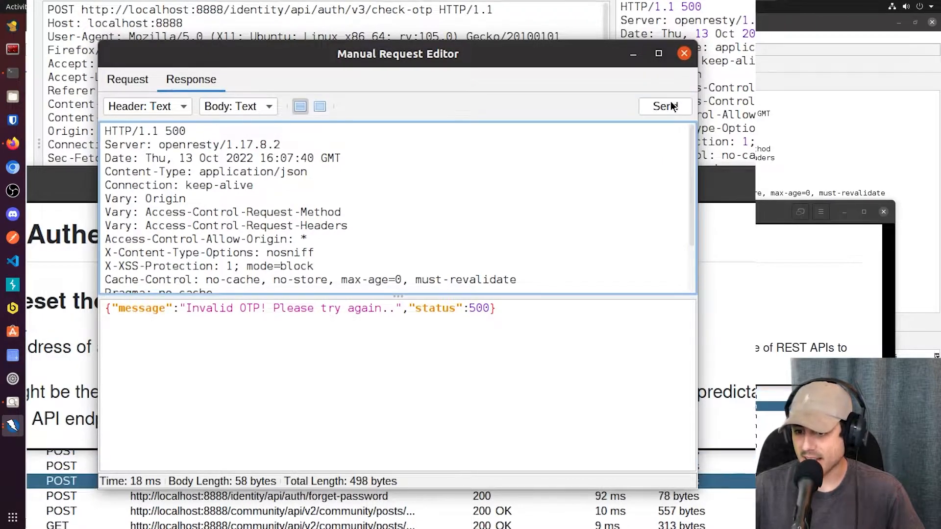
{"action": "left_click", "coordinate": [664, 106]}
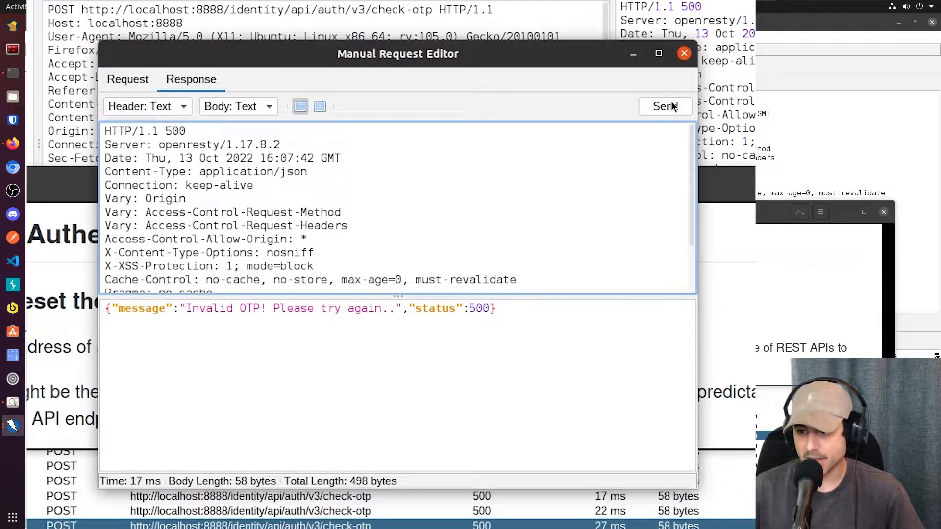
{"action": "left_click", "coordinate": [665, 106]}
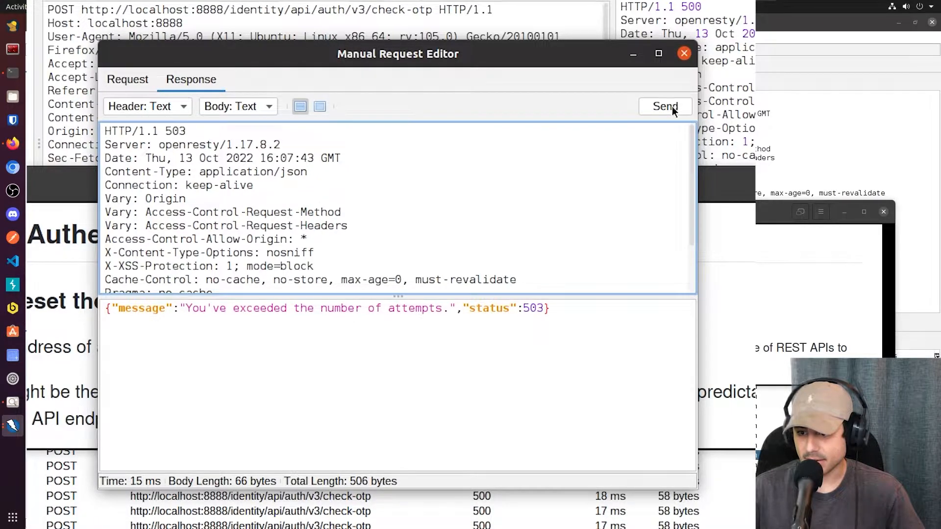
{"action": "left_click", "coordinate": [665, 107]}
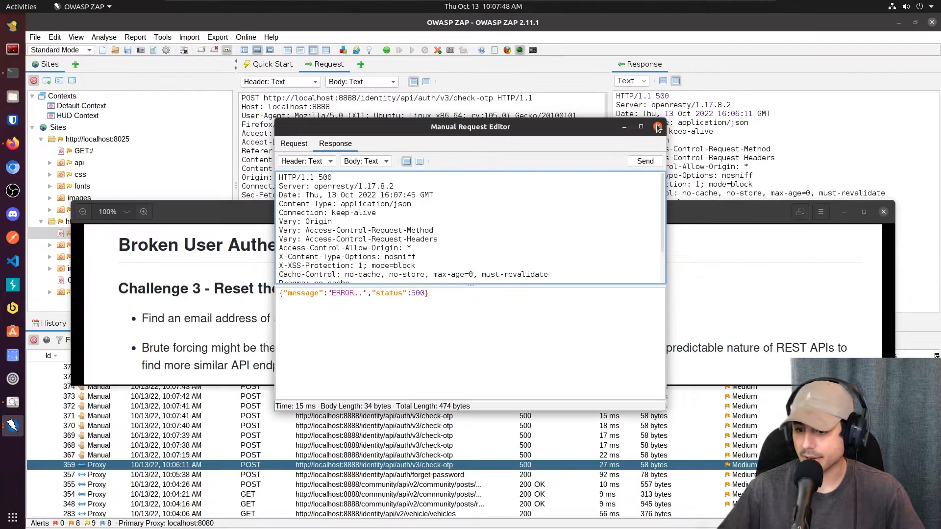
- Close the Request Editor and select the 503 check-otp entry (id 375) in History
{"action": "left_click", "coordinate": [656, 127]}
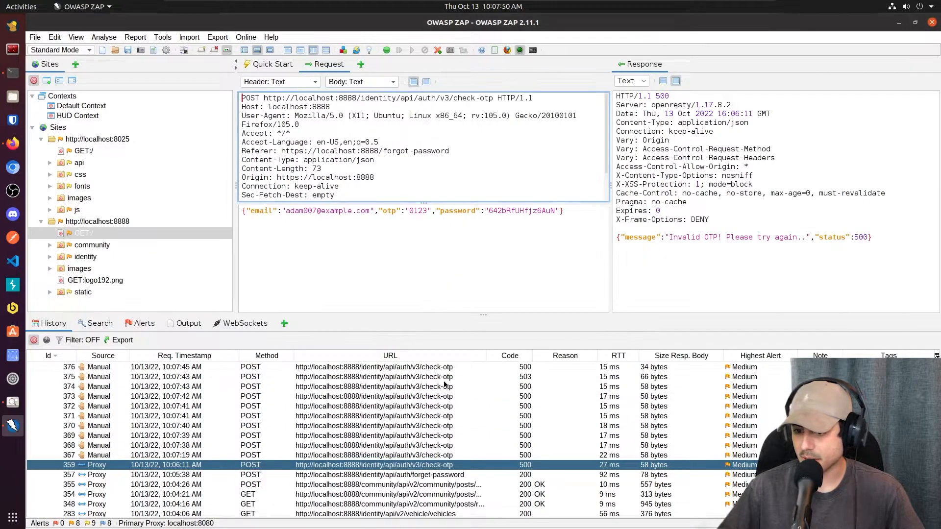
{"action": "left_click", "coordinate": [390, 376]}
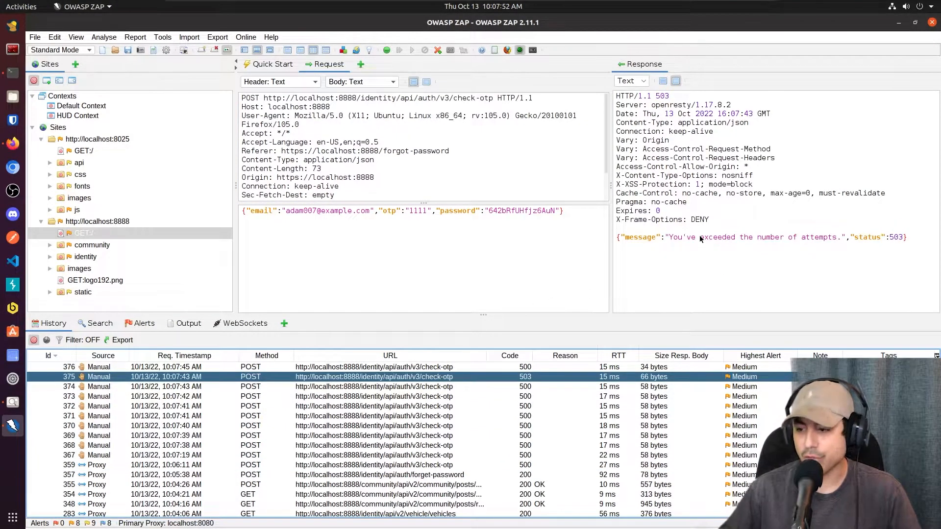
{"action": "mouse_move", "coordinate": [858, 249]}
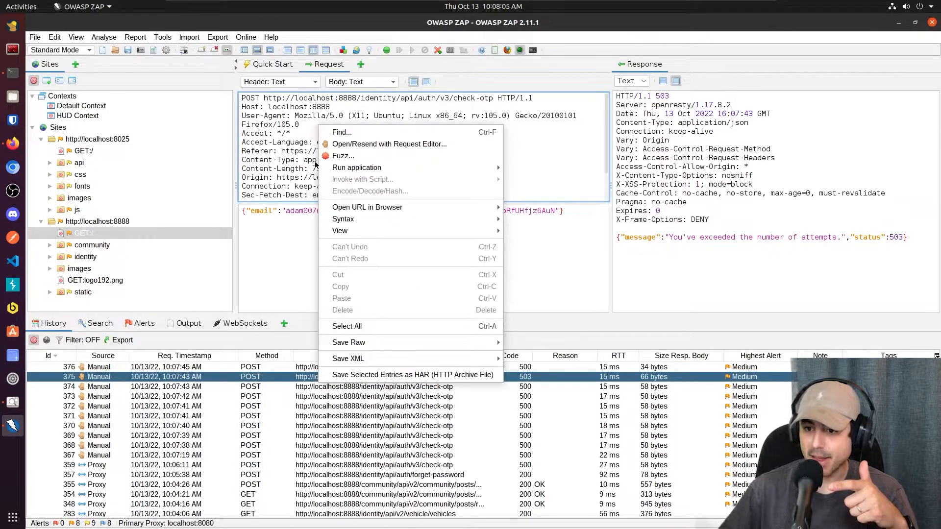
- Reopen the request editor, send check-otp to the v1 endpoint, then retarget it to v2
{"action": "left_click", "coordinate": [389, 143]}
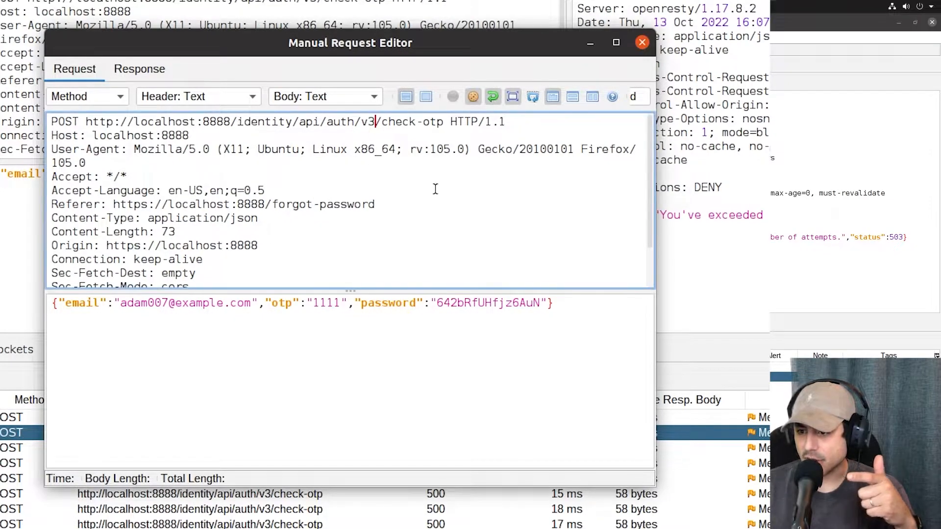
{"action": "type", "text": "v1"}
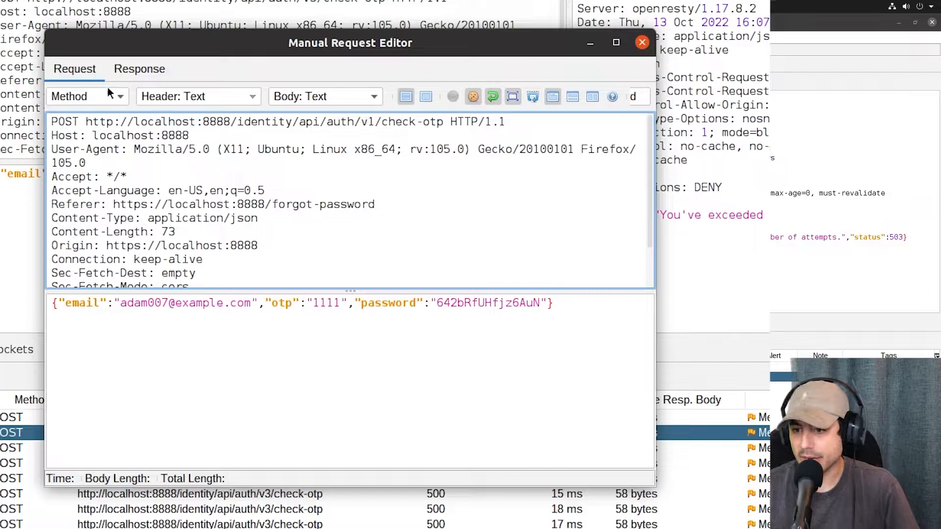
{"action": "left_click", "coordinate": [139, 69]}
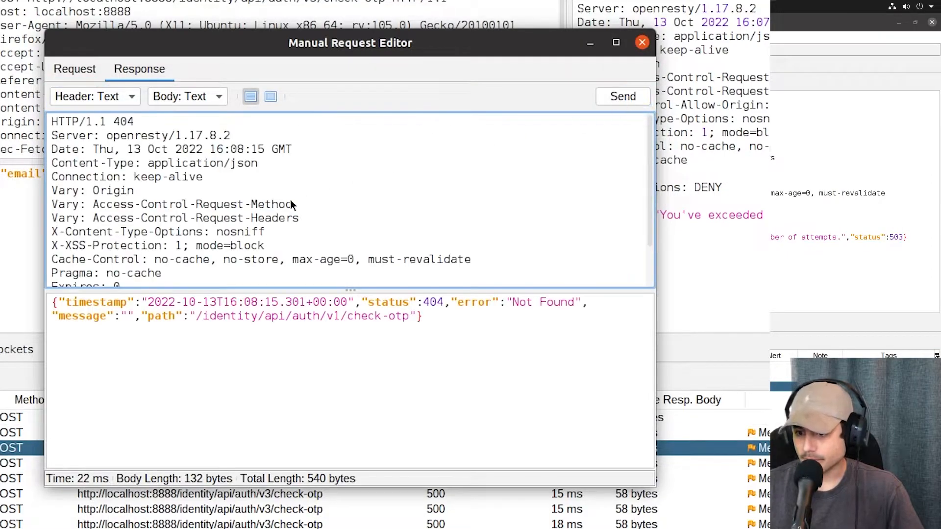
{"action": "double_click", "coordinate": [432, 302]}
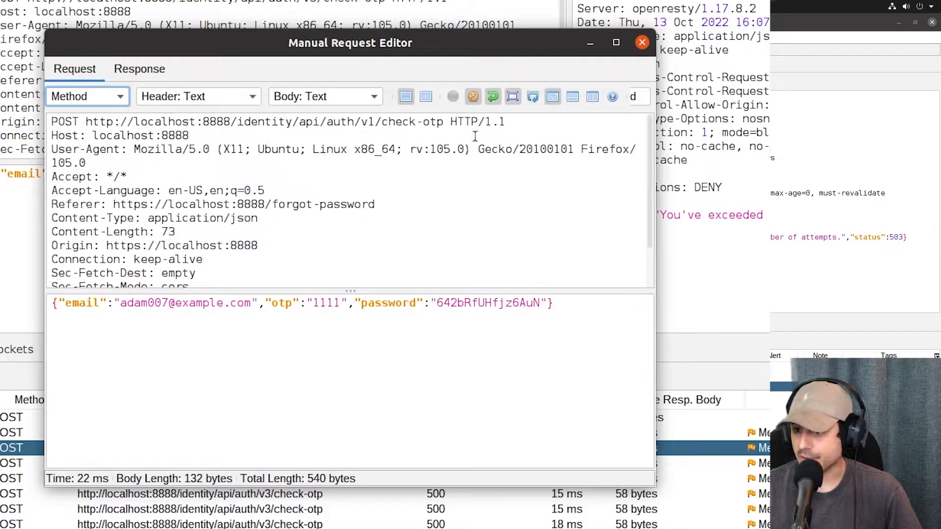
{"action": "left_click", "coordinate": [374, 122]}
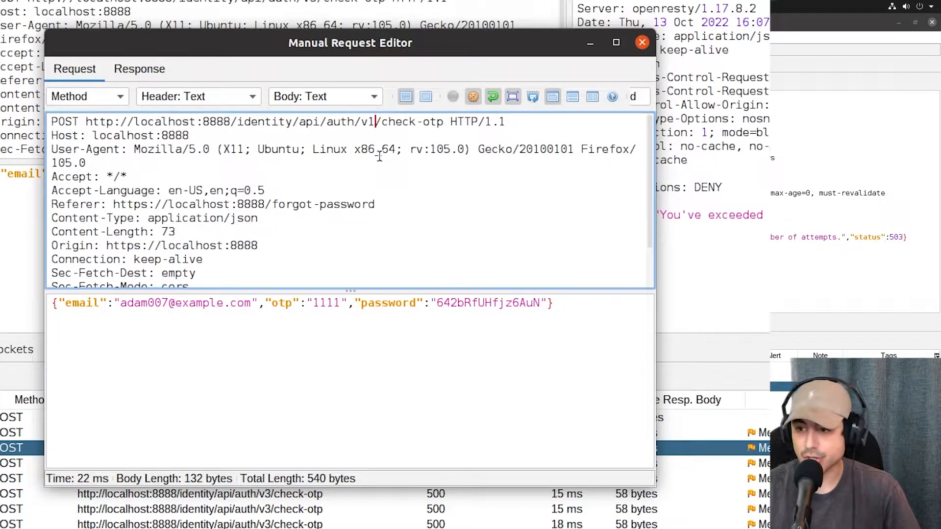
{"action": "type", "text": "2"}
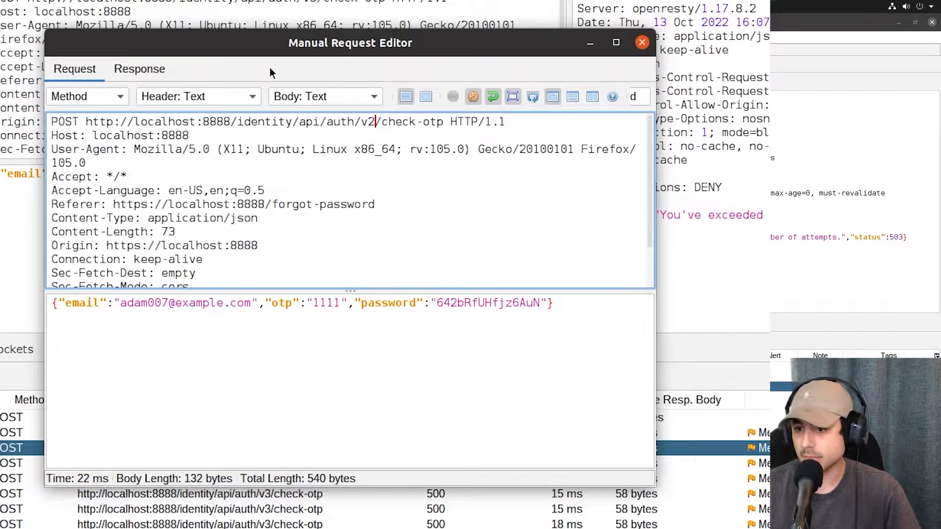
{"action": "left_click", "coordinate": [621, 96]}
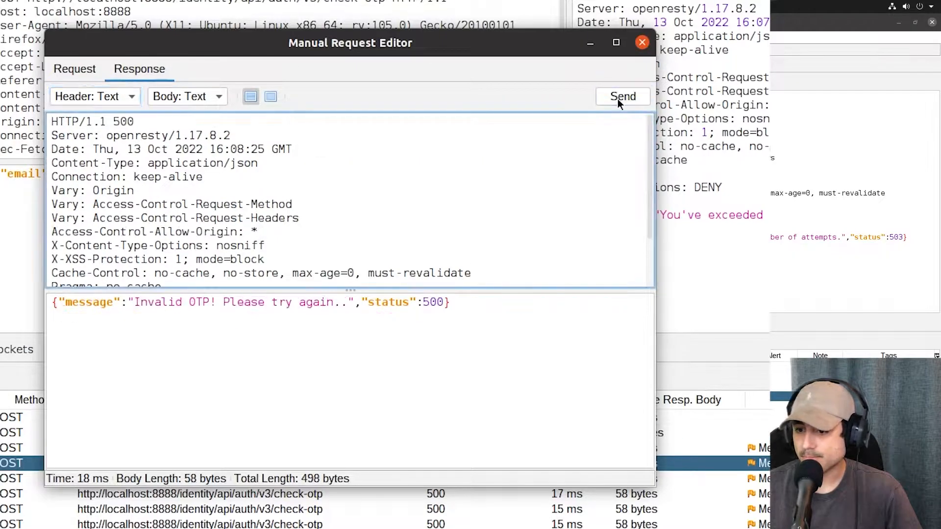
{"action": "mouse_move", "coordinate": [353, 273]}
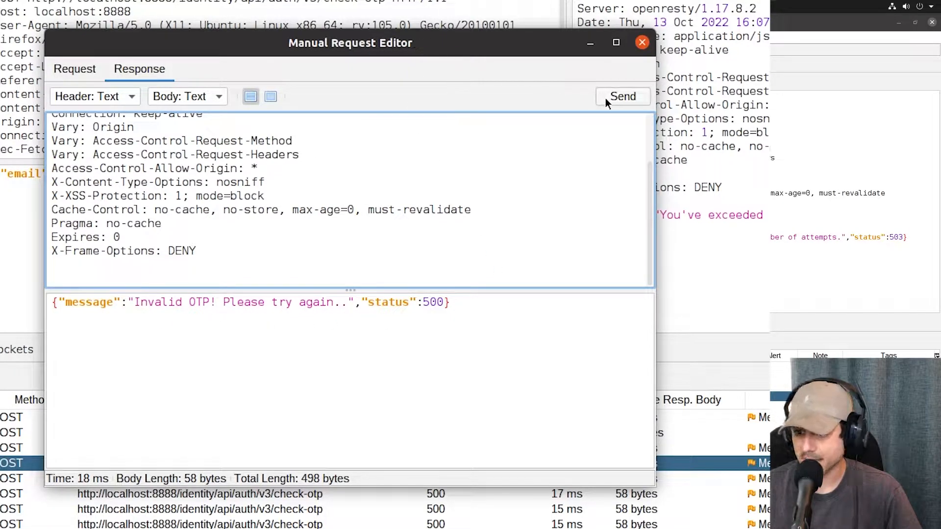
- Resend the v2 check-otp request four more times, each returning 500 Invalid OTP
{"action": "left_click", "coordinate": [622, 96]}
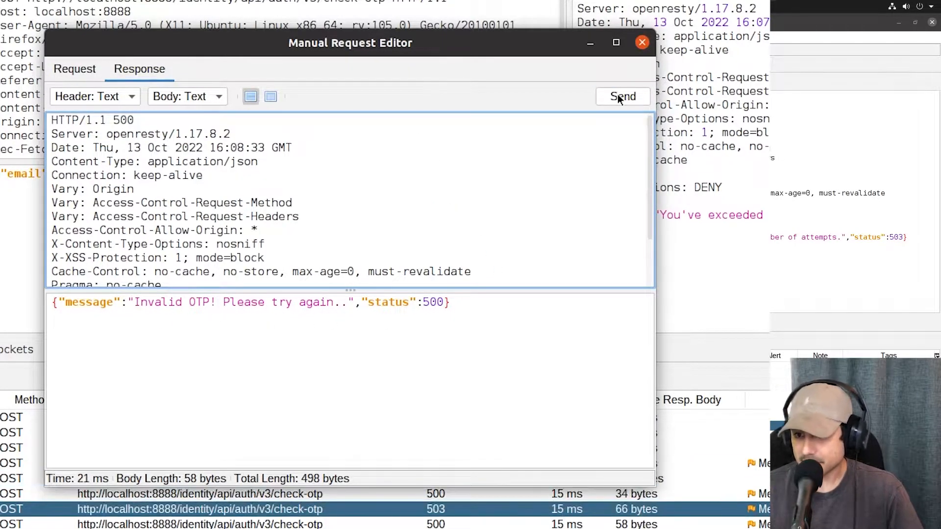
{"action": "left_click", "coordinate": [622, 96]}
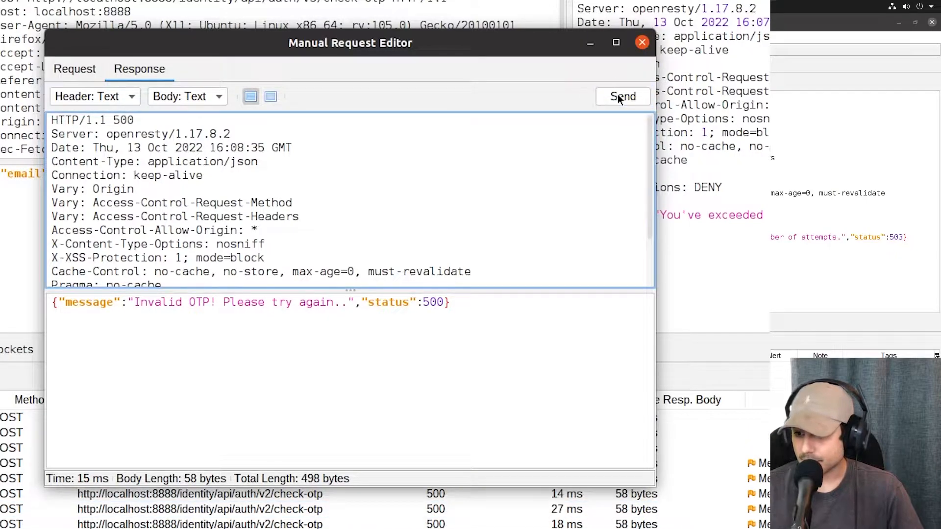
{"action": "left_click", "coordinate": [622, 97]}
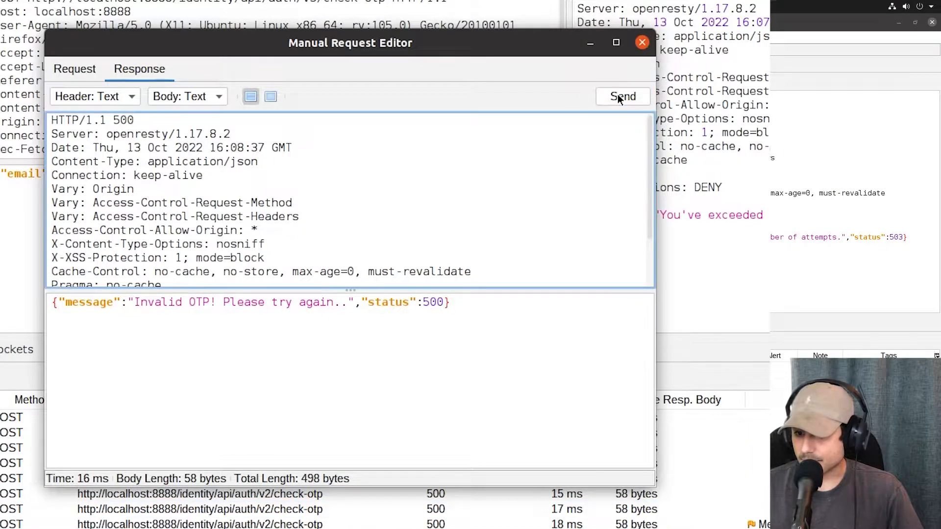
{"action": "left_click", "coordinate": [622, 96]}
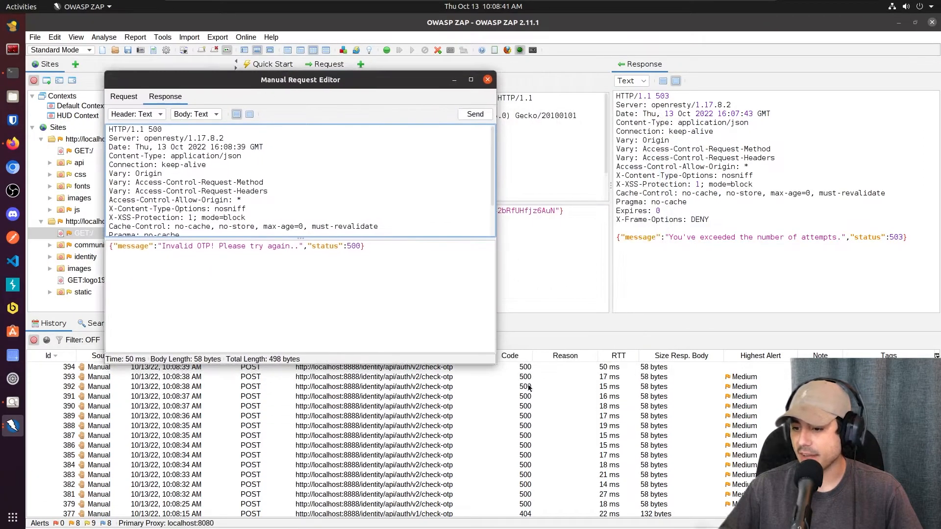
{"action": "left_click_drag", "start_coordinate": [300, 79], "coordinate": [384, 93]}
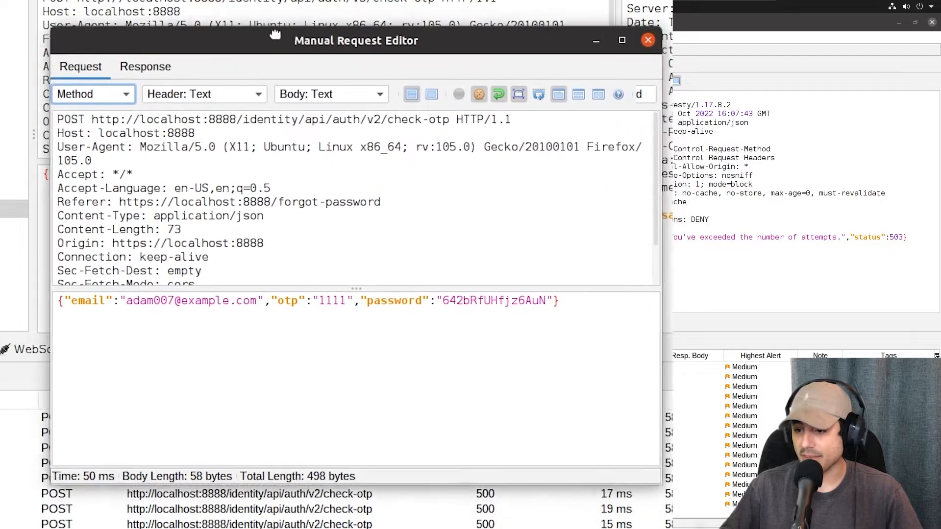
{"action": "left_click_drag", "start_coordinate": [356, 41], "coordinate": [306, 16]}
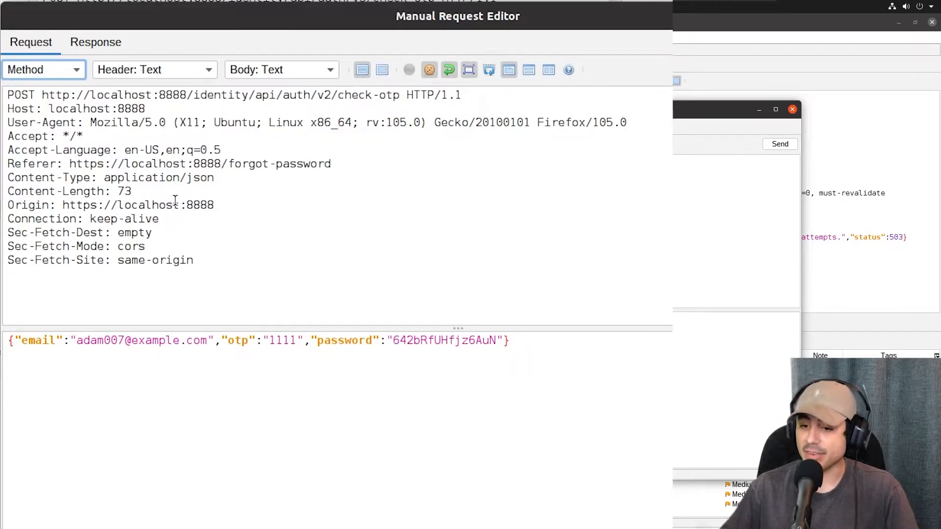
{"action": "mouse_move", "coordinate": [275, 204]}
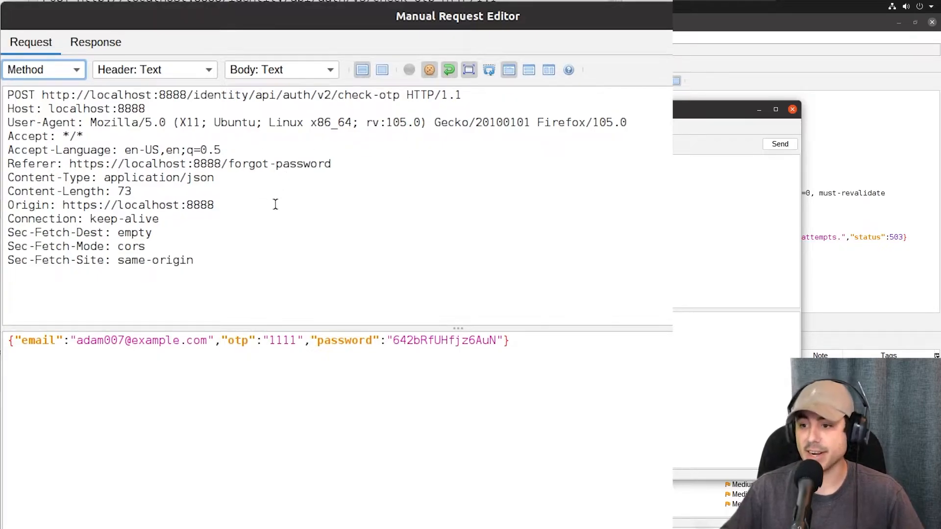
{"action": "left_click", "coordinate": [779, 144]}
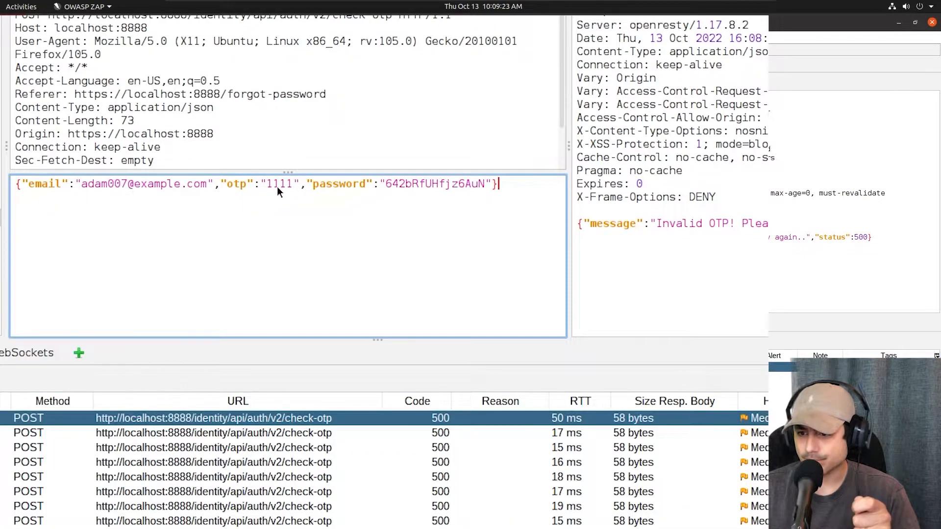
{"action": "mouse_move", "coordinate": [319, 242]}
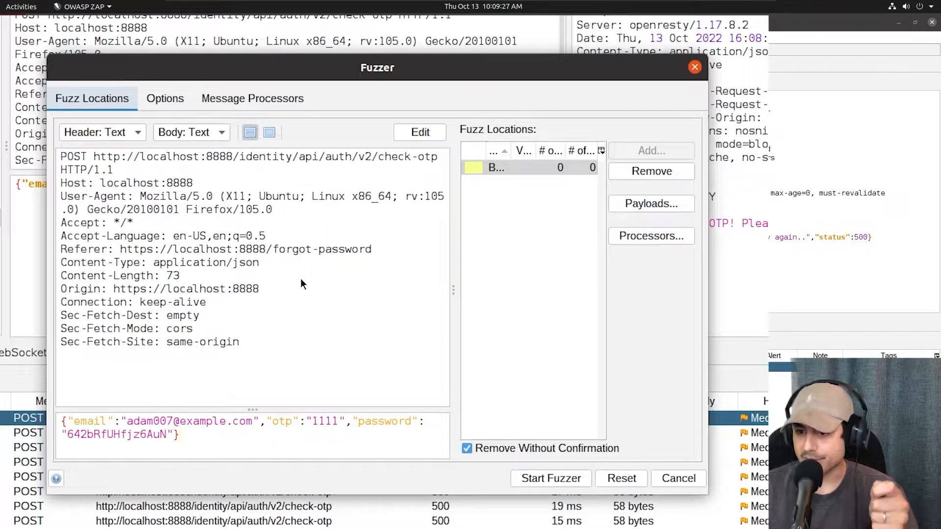
{"action": "mouse_move", "coordinate": [267, 361]}
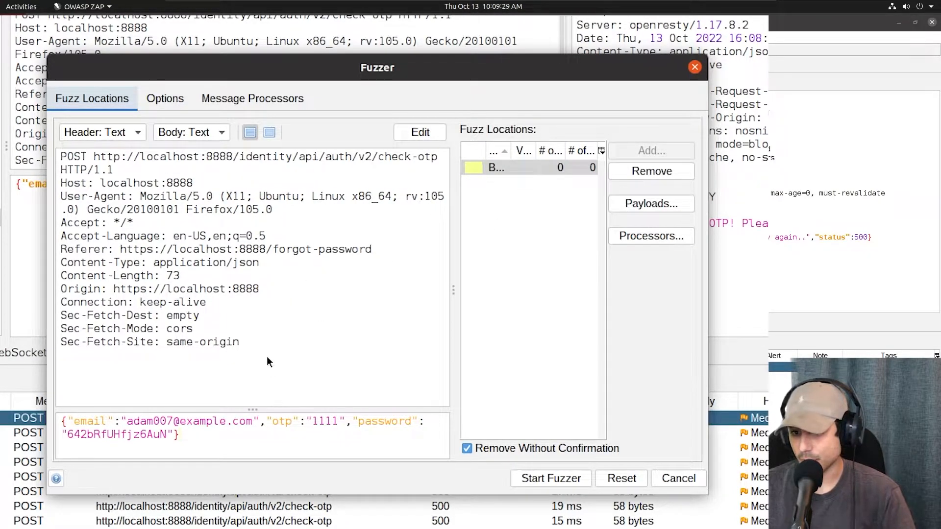
{"action": "mouse_move", "coordinate": [252, 414]}
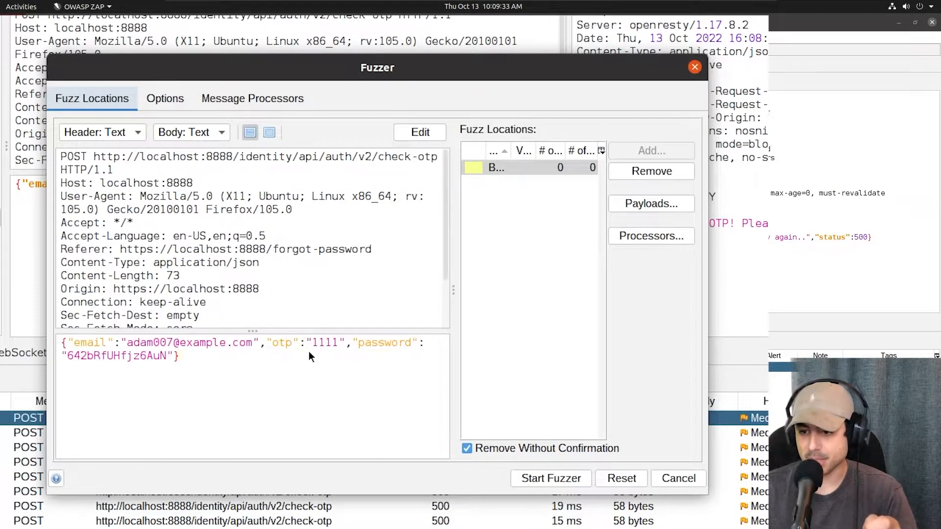
- Mark the OTP value 1111 in the check-otp request body as the fuzz location
{"action": "double_click", "coordinate": [324, 342]}
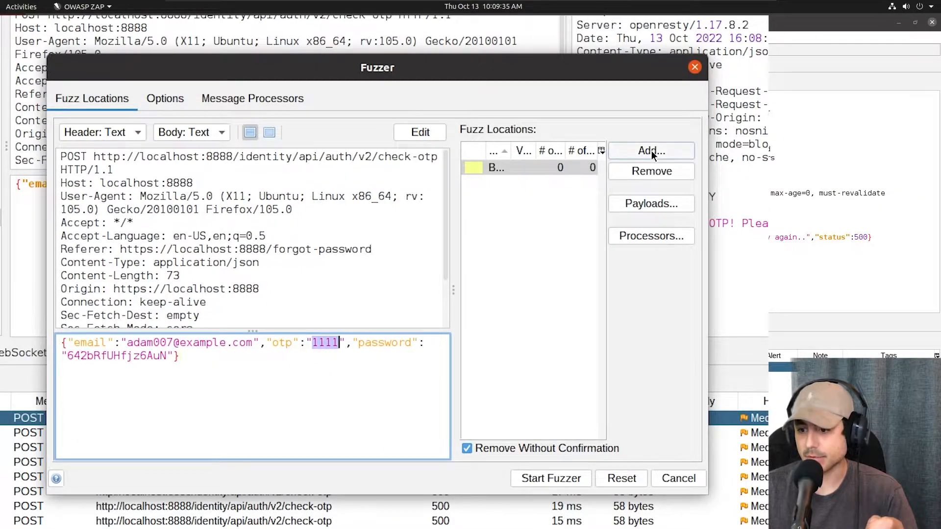
{"action": "left_click", "coordinate": [650, 204]}
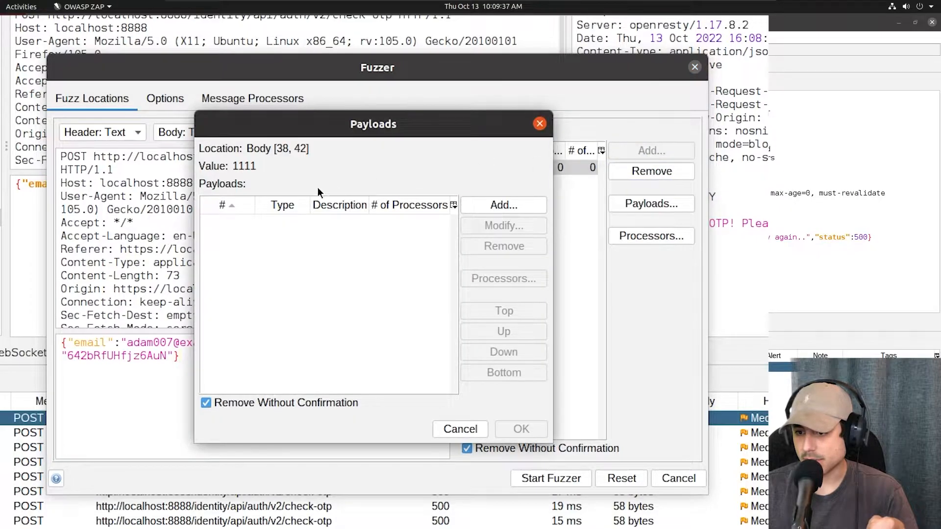
- Add a Numberzz payload from 0 to 9999 with increment 1 to the OTP location
{"action": "left_click", "coordinate": [503, 205]}
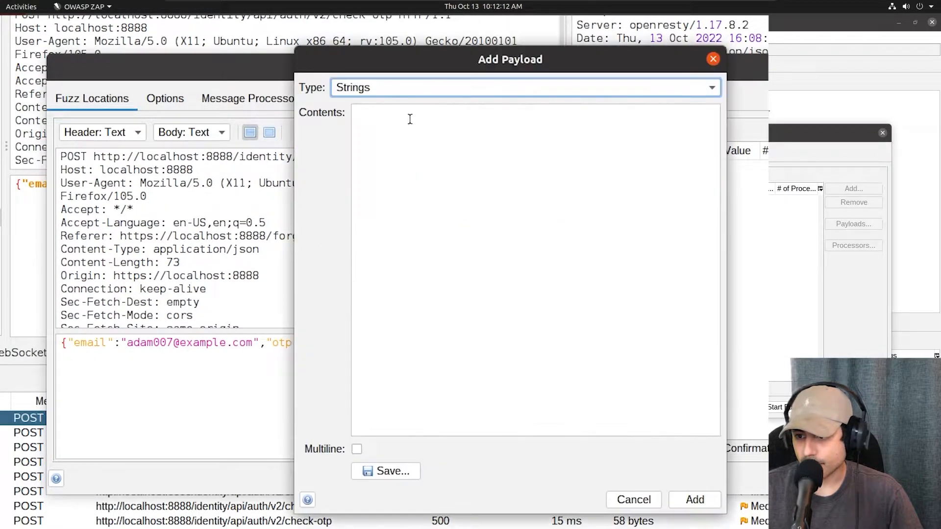
{"action": "left_click", "coordinate": [525, 87]}
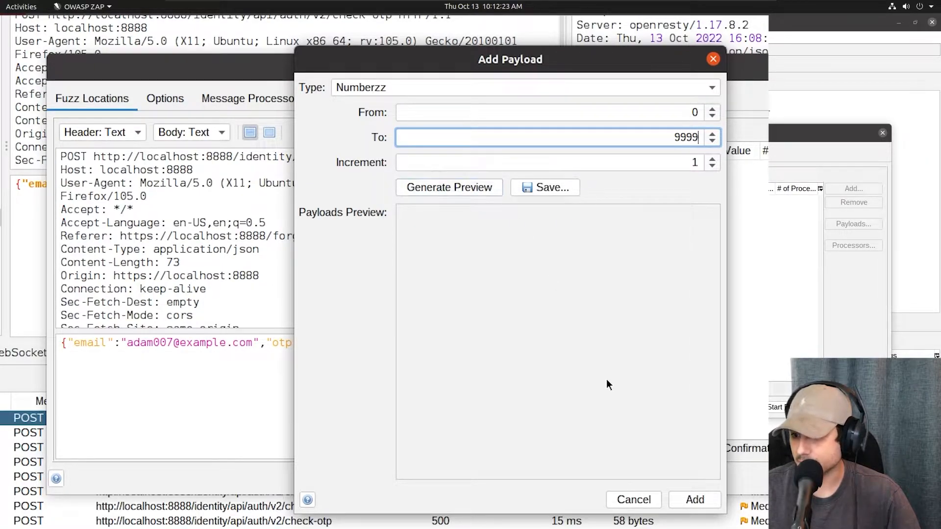
{"action": "left_click", "coordinate": [694, 499]}
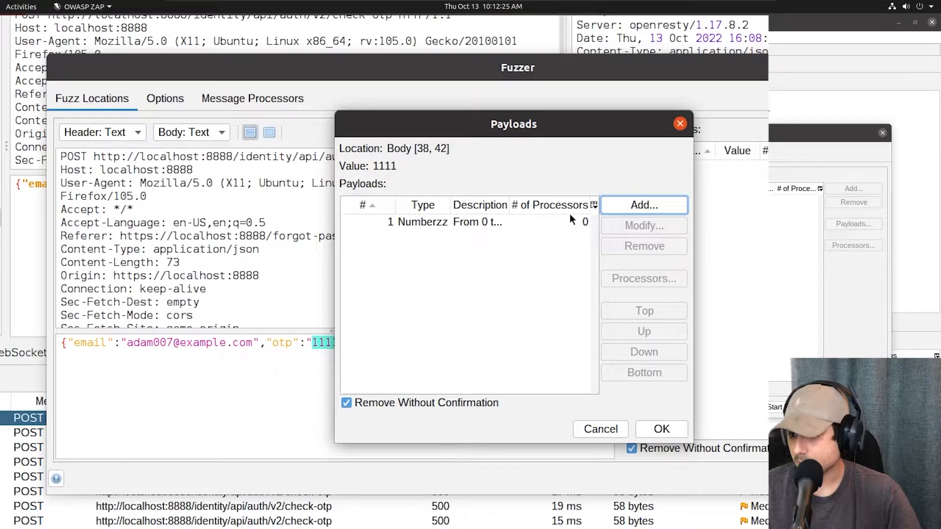
{"action": "left_click", "coordinate": [456, 222]}
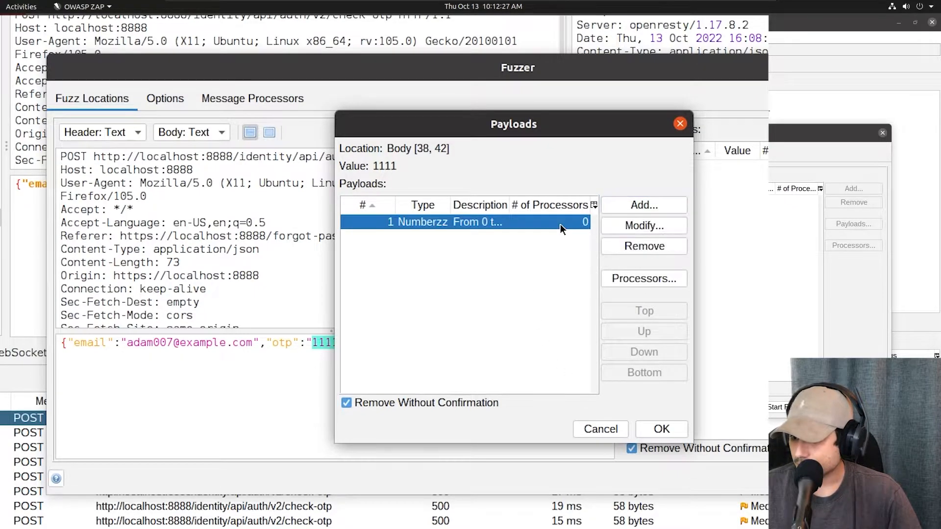
{"action": "left_click", "coordinate": [643, 278]}
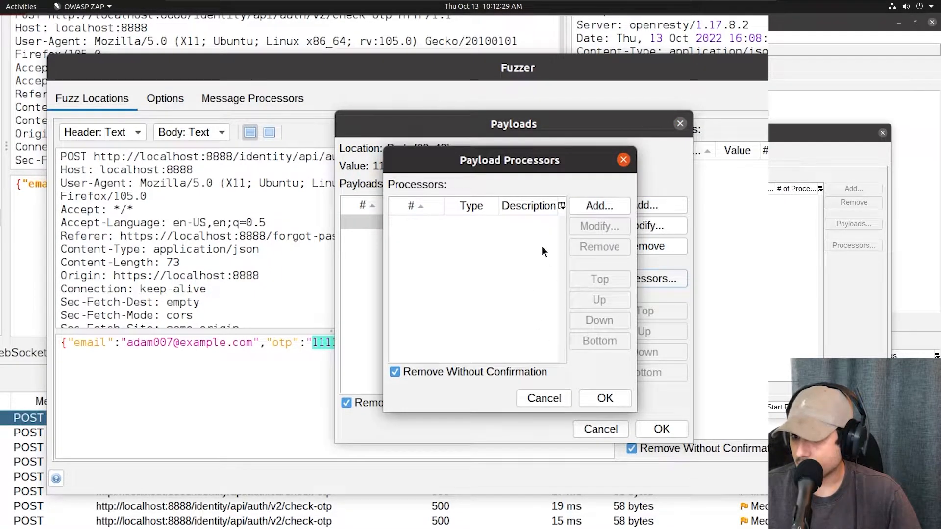
- Add an Expand processor padding with 0 at Begin to length 4, then confirm both dialogs
{"action": "left_click", "coordinate": [598, 206]}
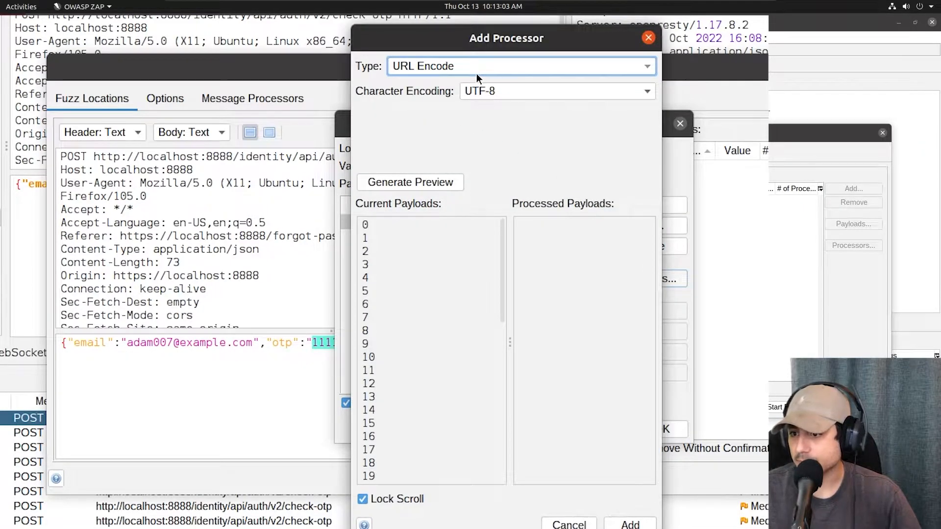
{"action": "left_click", "coordinate": [519, 66]}
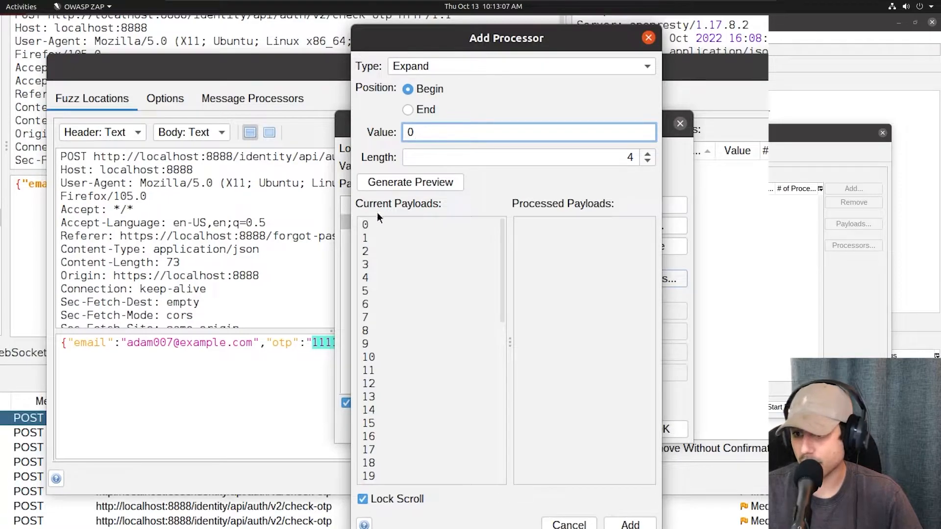
{"action": "left_click", "coordinate": [410, 181]}
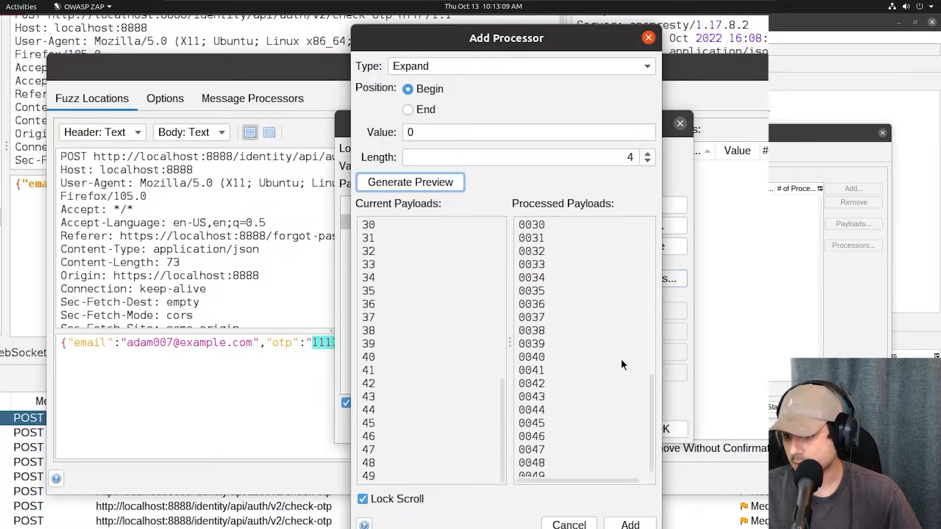
{"action": "left_click", "coordinate": [628, 524]}
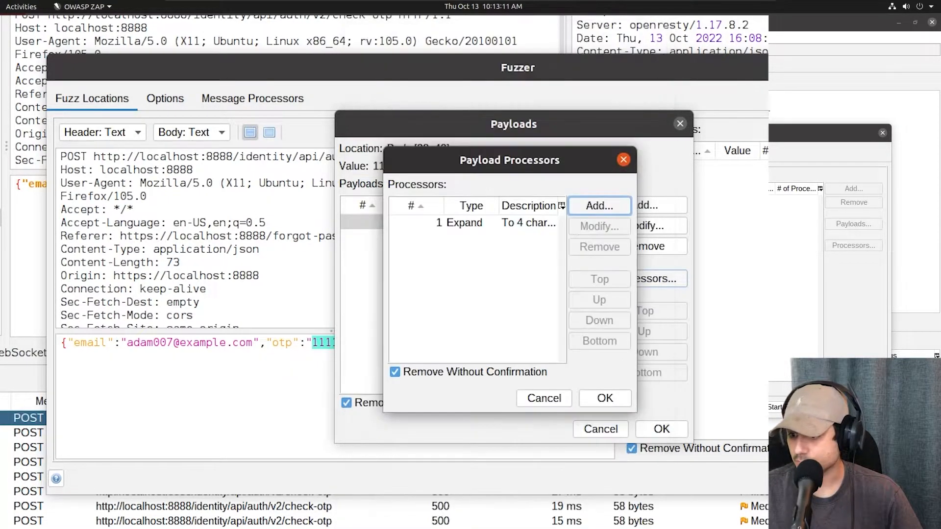
{"action": "left_click", "coordinate": [604, 398]}
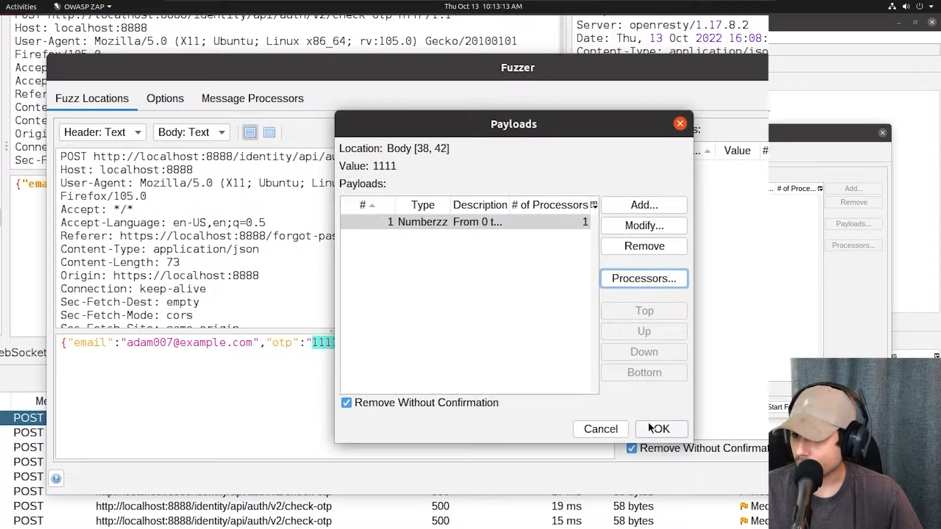
{"action": "left_click", "coordinate": [661, 430]}
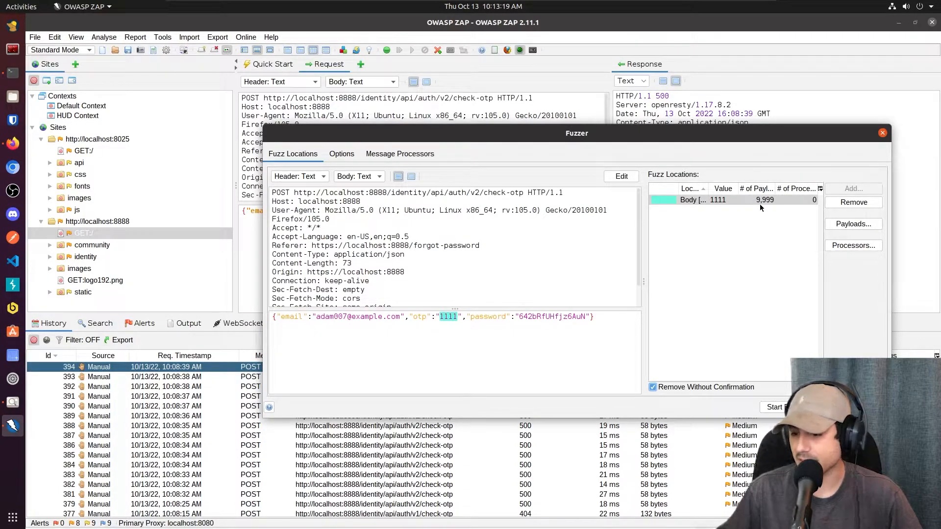
{"action": "mouse_move", "coordinate": [752, 299]}
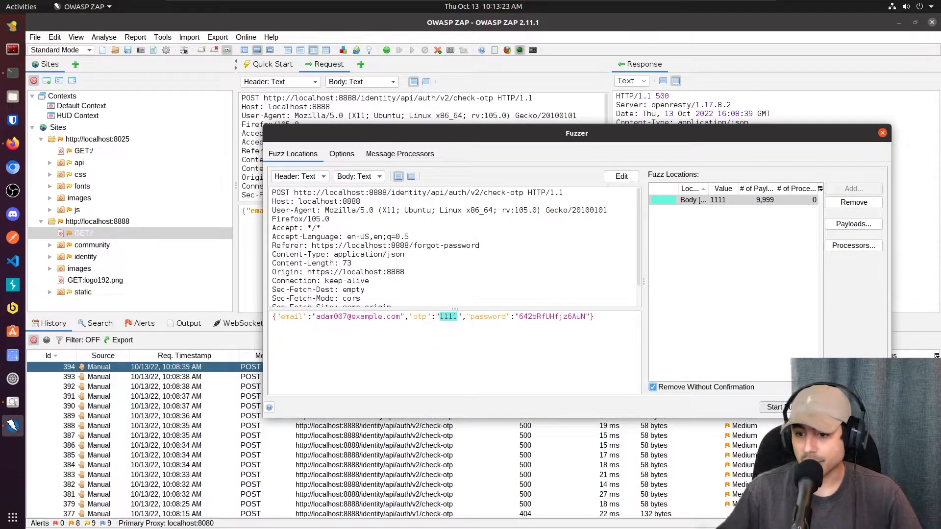
- Start the fuzzer and dismiss its options dialog to send all 10,000 OTP guesses
{"action": "left_click", "coordinate": [774, 407]}
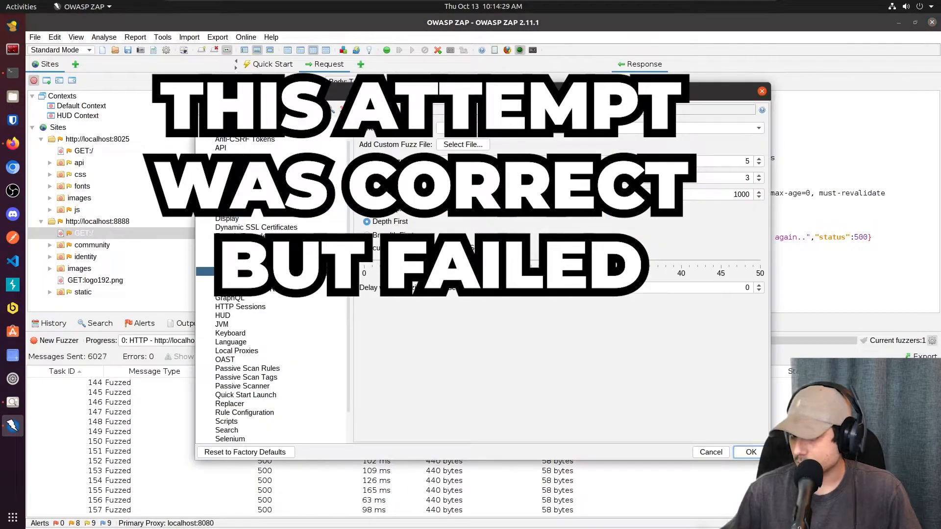
{"action": "left_click", "coordinate": [749, 452]}
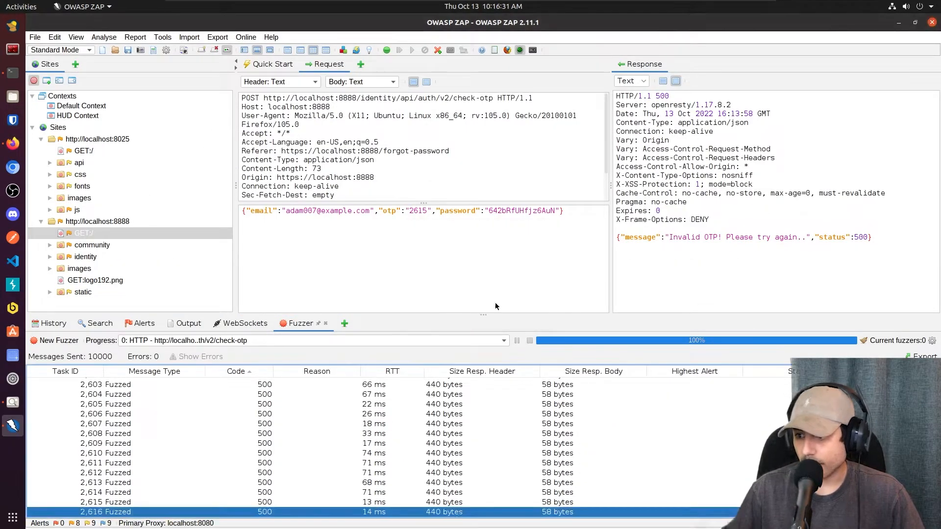
{"action": "mouse_move", "coordinate": [696, 262]}
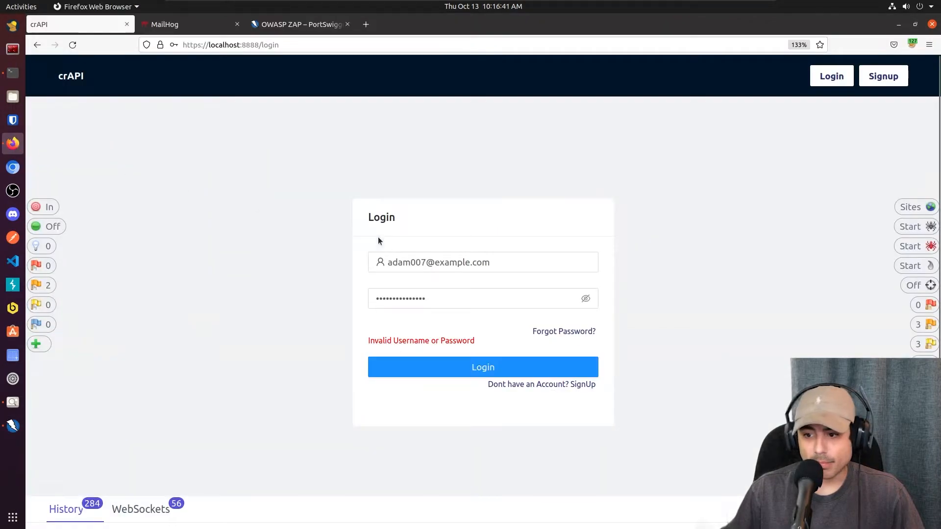
{"action": "left_click", "coordinate": [563, 331]}
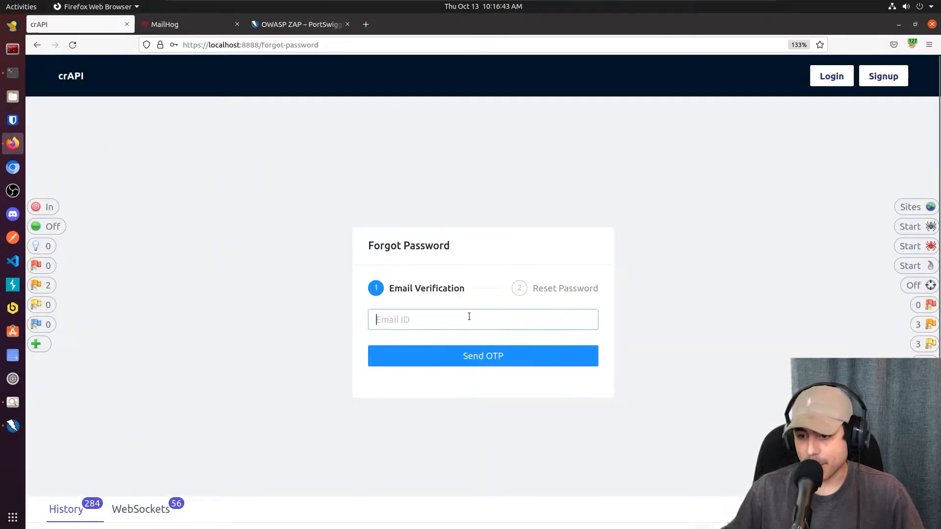
{"action": "type", "text": "adam007@example.com"}
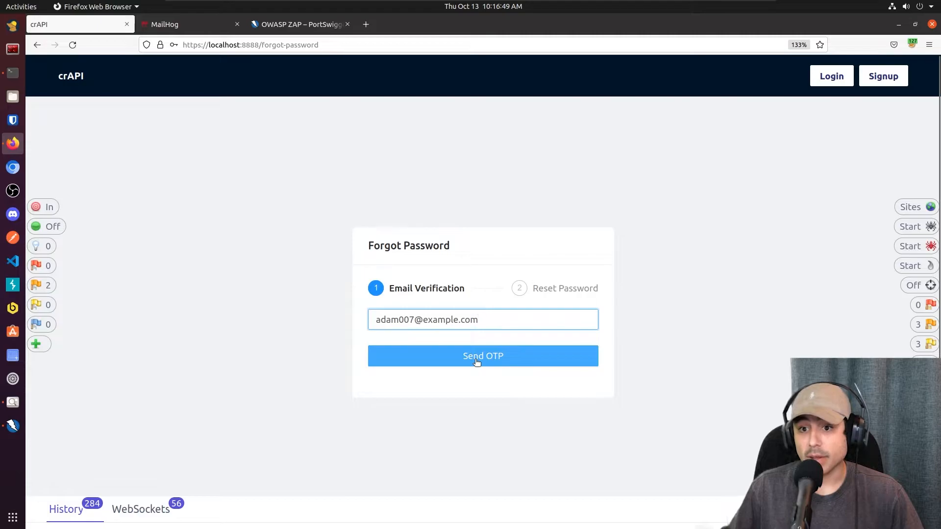
{"action": "left_click", "coordinate": [482, 355]}
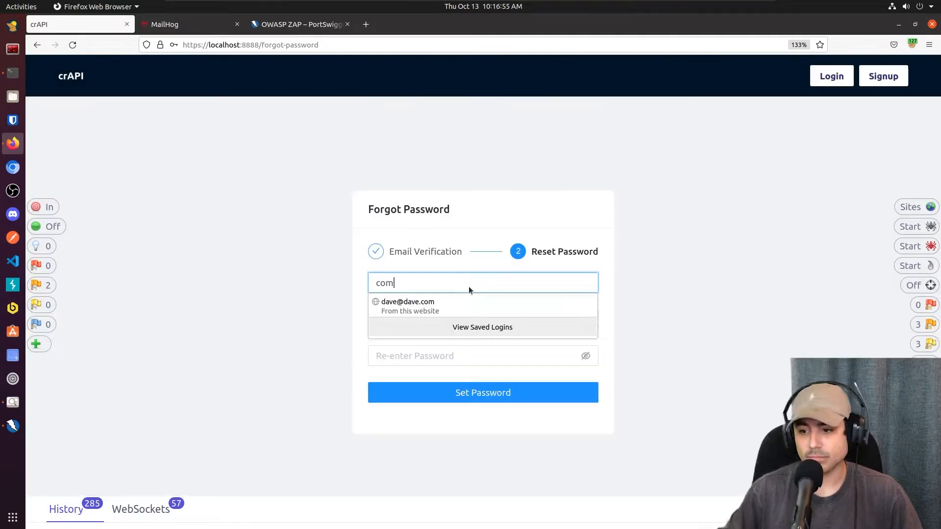
{"action": "type", "text": "00"}
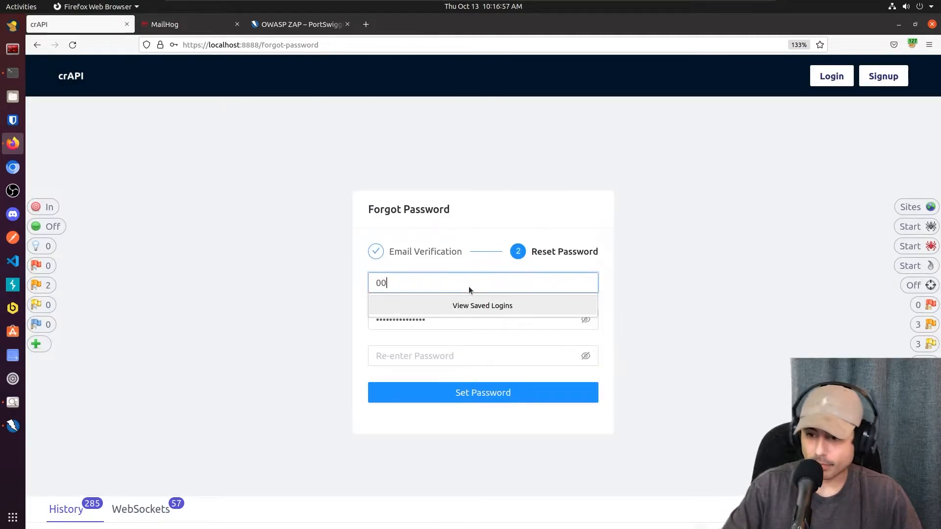
{"action": "left_click", "coordinate": [482, 356]}
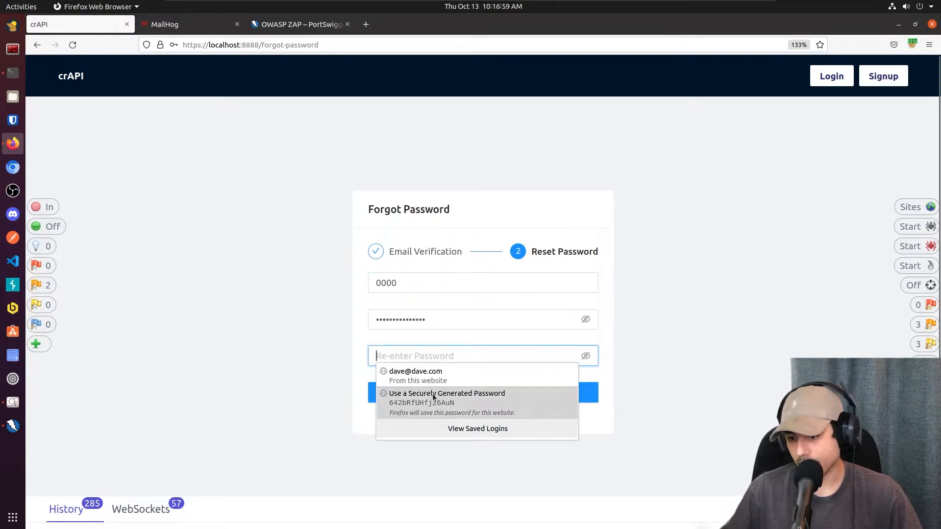
{"action": "left_click", "coordinate": [446, 393]}
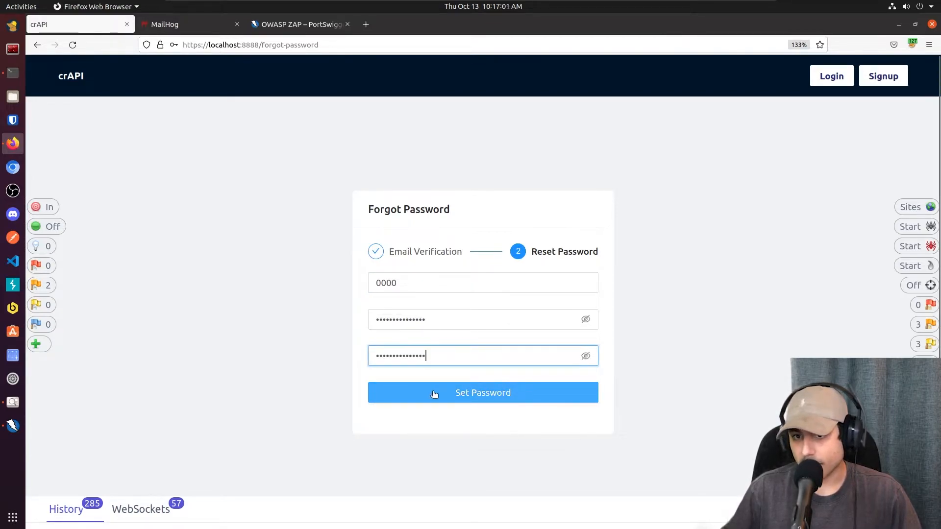
{"action": "left_click", "coordinate": [483, 393]}
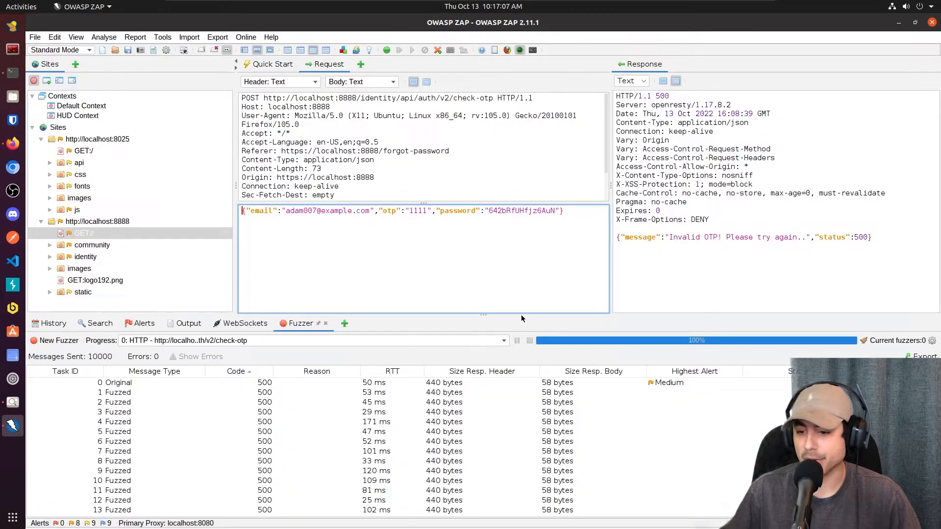
- Open the fuzzer on the newest check-otp POST from the History tab
{"action": "left_click", "coordinate": [53, 323]}
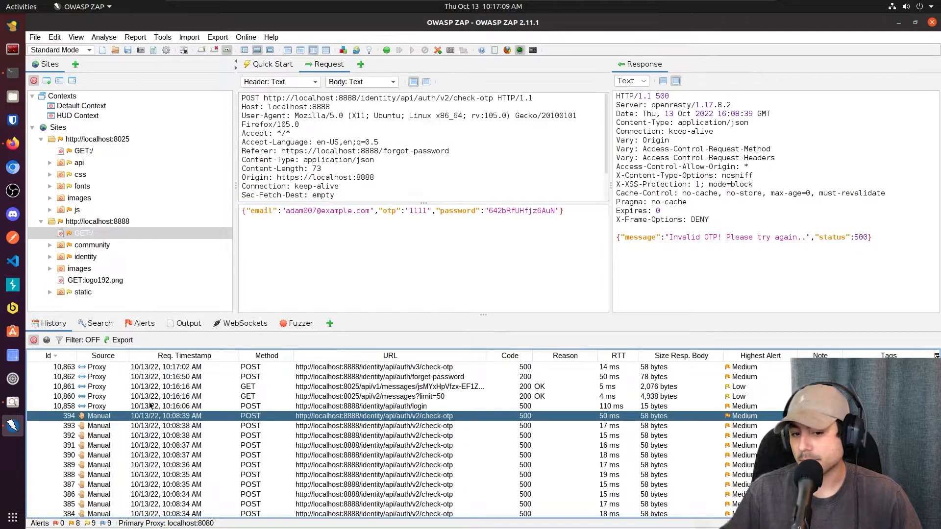
{"action": "left_click", "coordinate": [390, 367]}
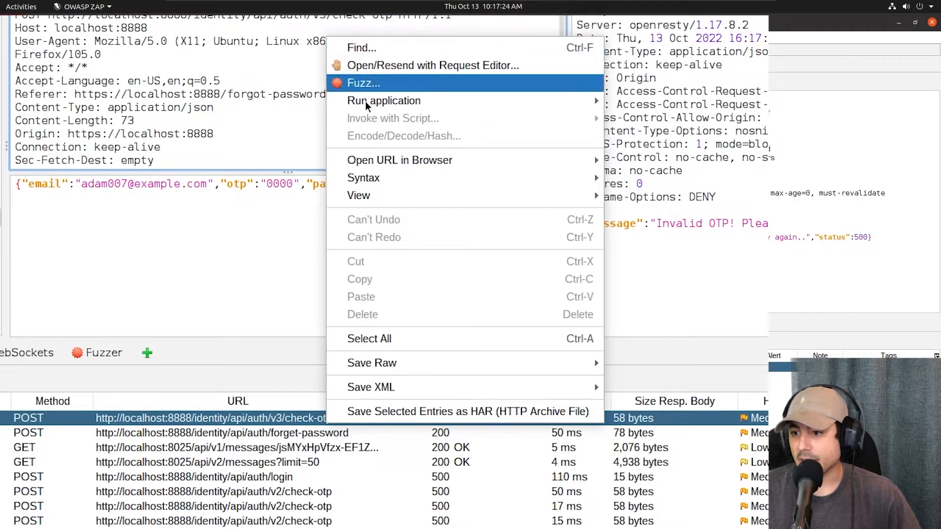
{"action": "left_click", "coordinate": [363, 83]}
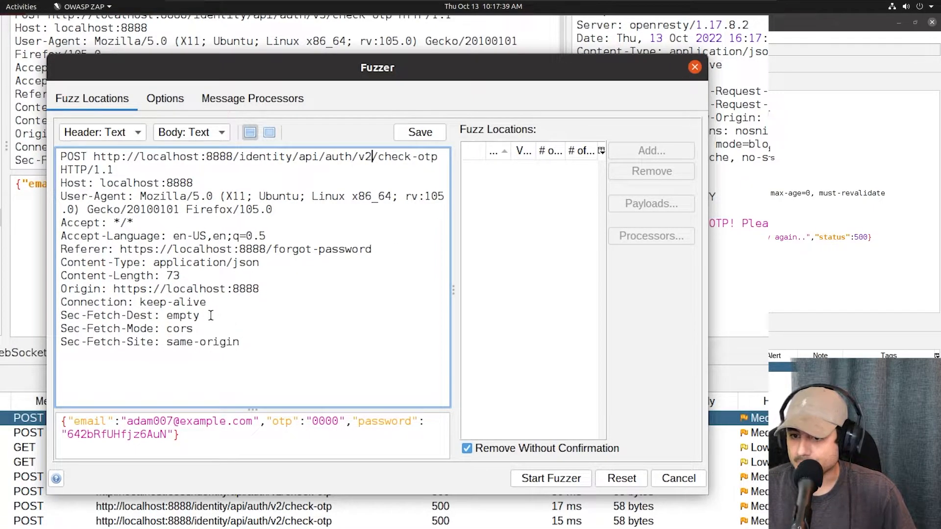
- Mark OTP 0000 as the fuzz location with a Numberzz payload from 1 to 9999
{"action": "double_click", "coordinate": [324, 420]}
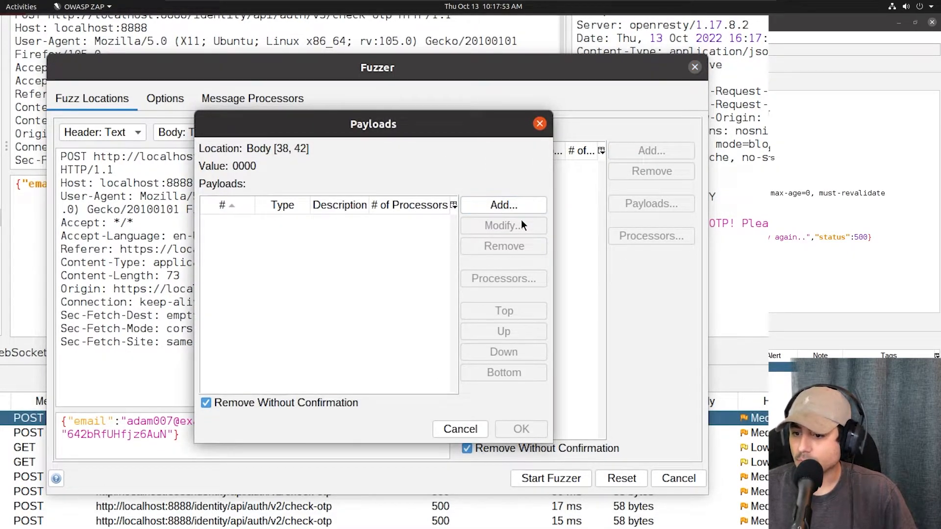
{"action": "left_click", "coordinate": [503, 205]}
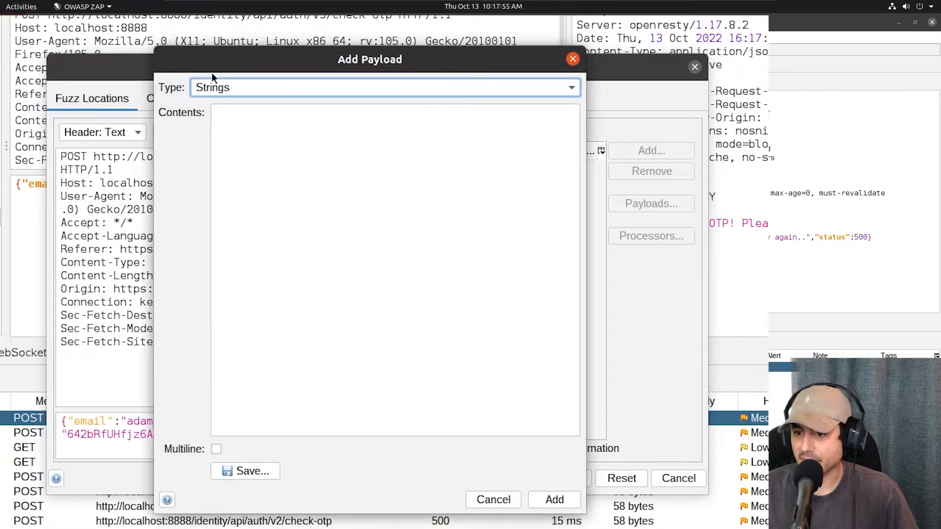
{"action": "left_click", "coordinate": [384, 87]}
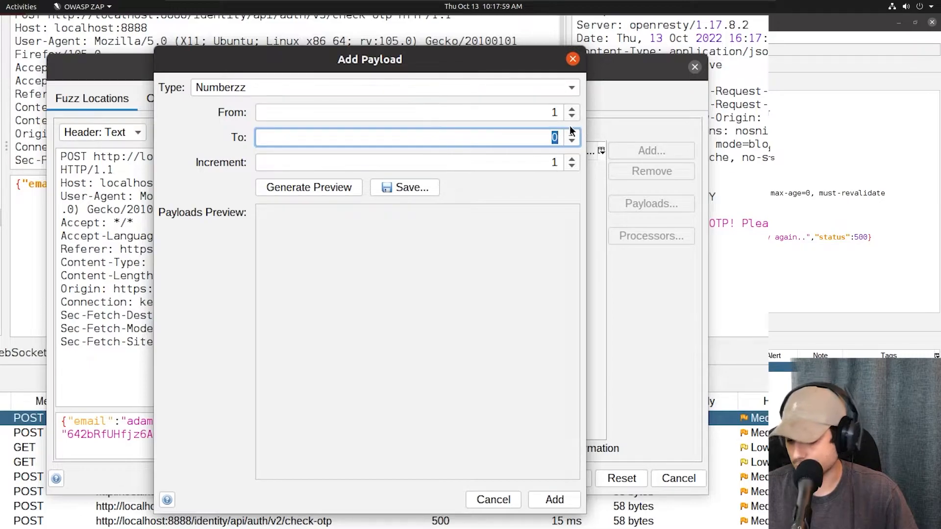
{"action": "type", "text": "9999"}
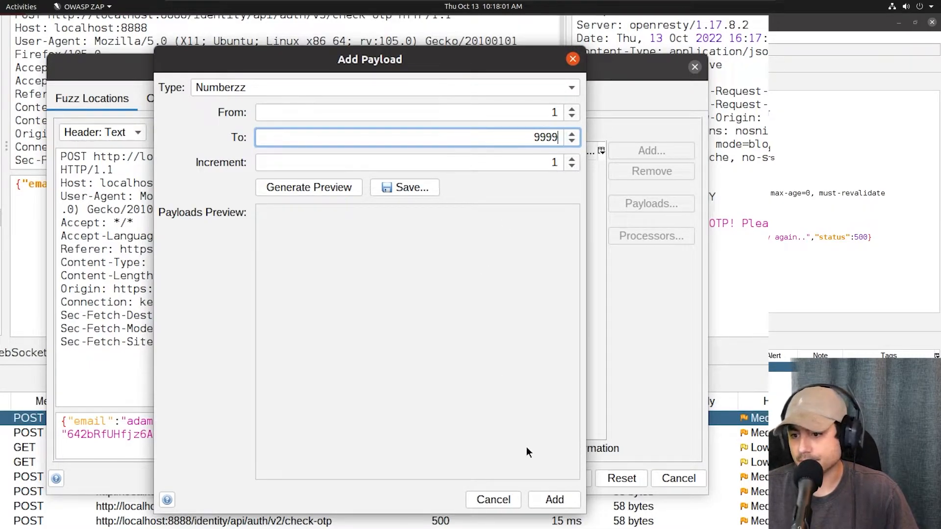
{"action": "left_click", "coordinate": [553, 499]}
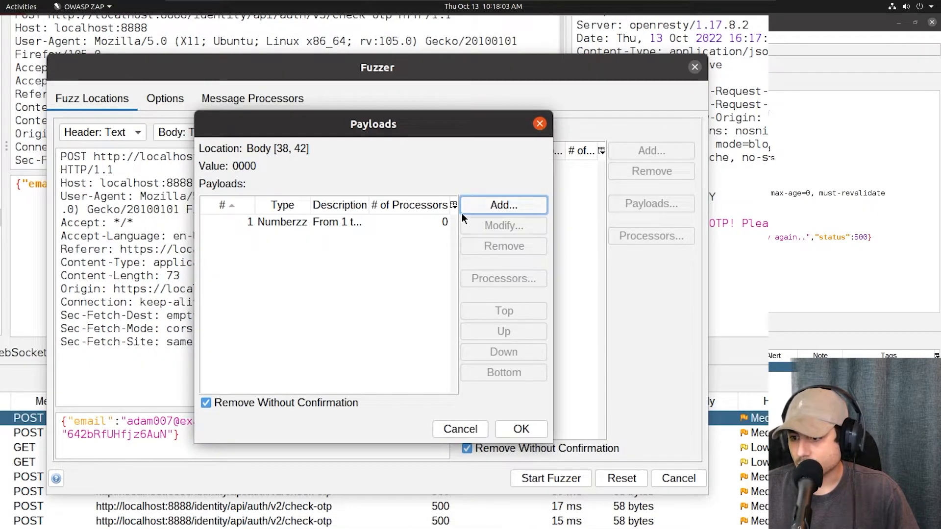
- Pad each payload to four digits with an Expand processor using 0 at Begin
{"action": "left_click", "coordinate": [503, 278]}
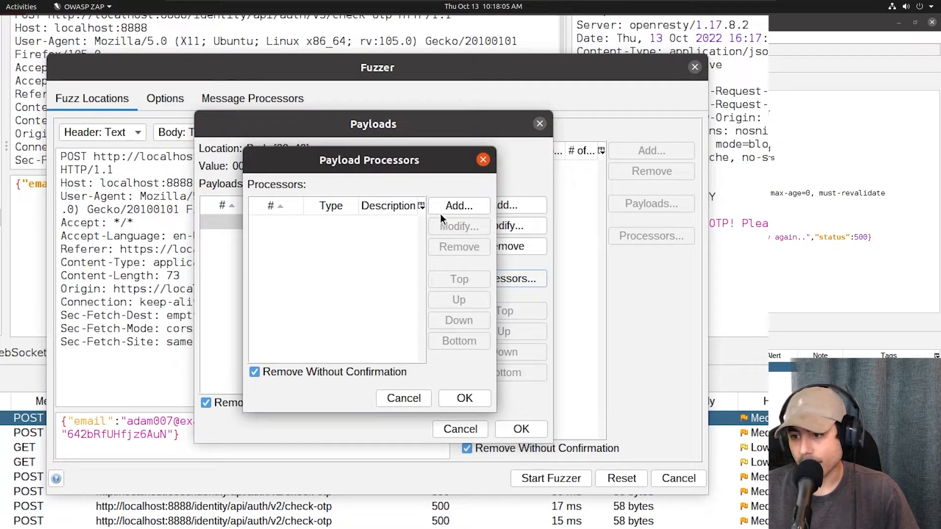
{"action": "left_click", "coordinate": [458, 205]}
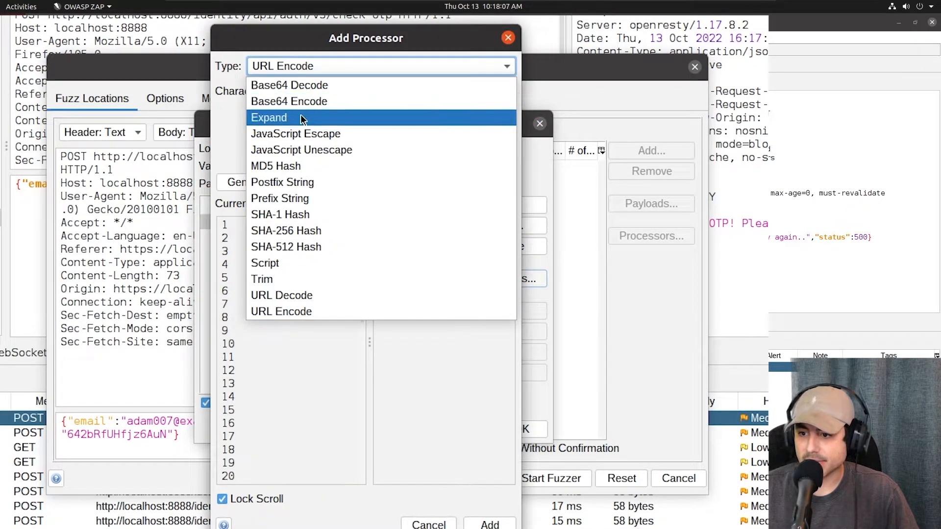
{"action": "left_click", "coordinate": [269, 117]}
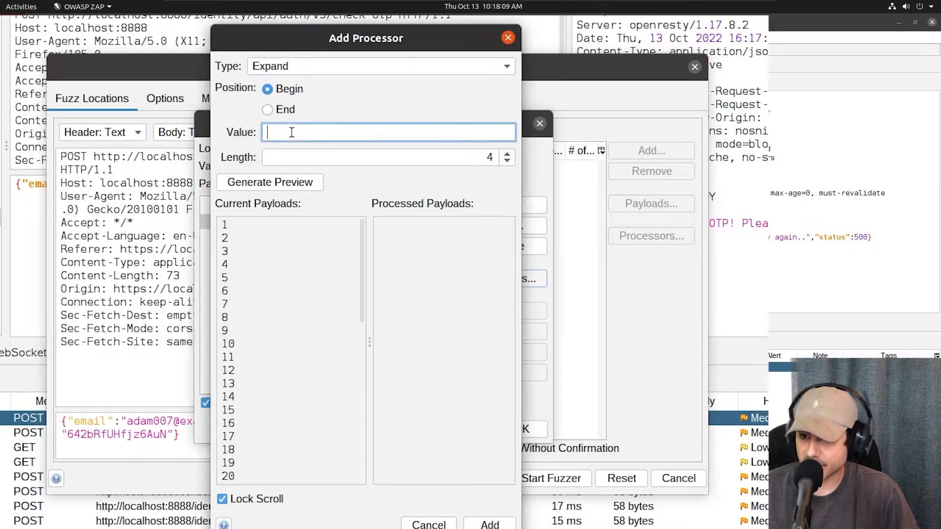
{"action": "type", "text": "0"}
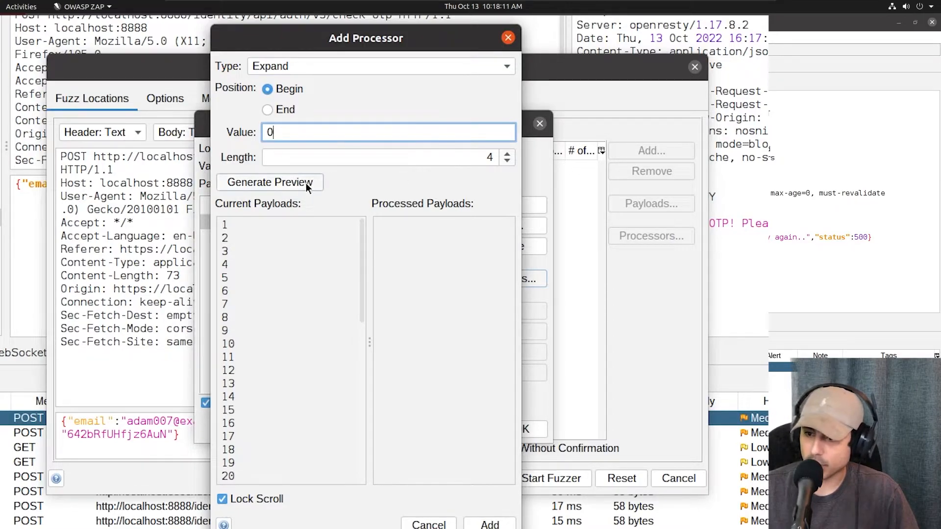
{"action": "left_click", "coordinate": [488, 526]}
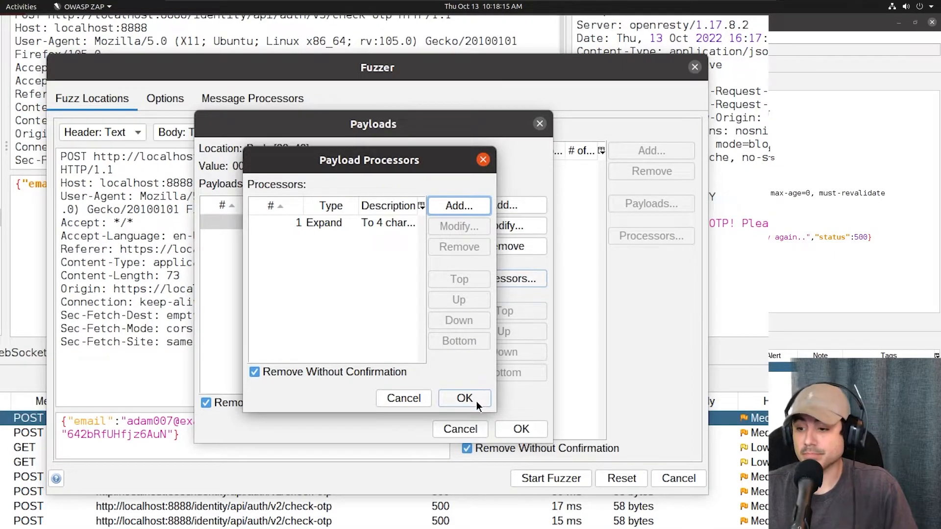
{"action": "left_click", "coordinate": [464, 398]}
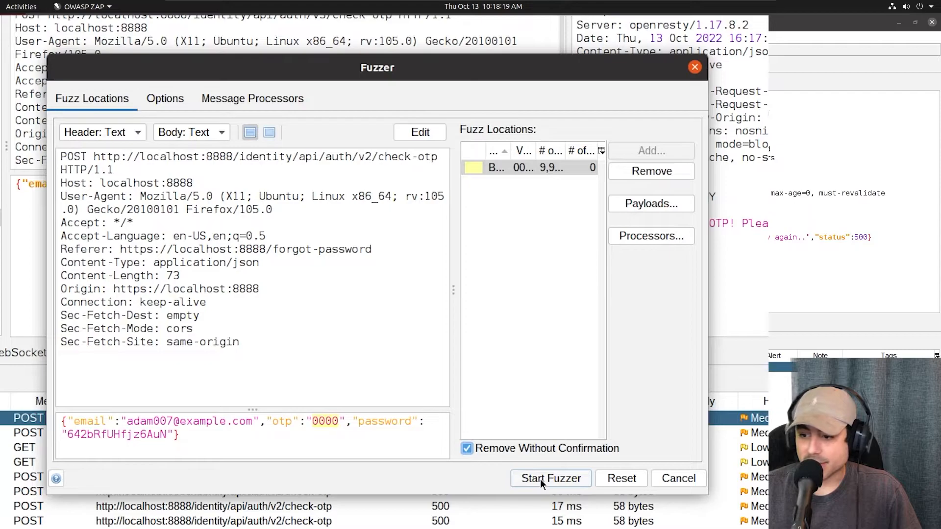
{"action": "left_click", "coordinate": [549, 478]}
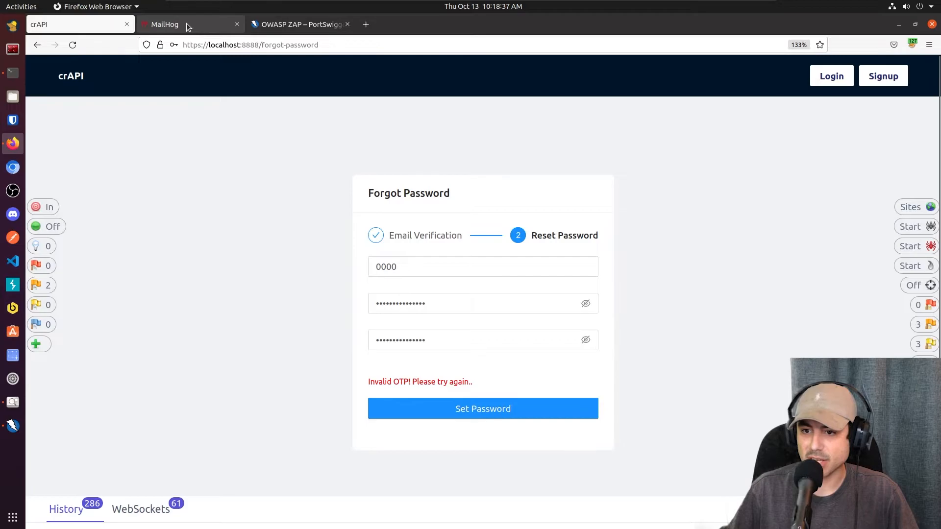
{"action": "left_click", "coordinate": [162, 24]}
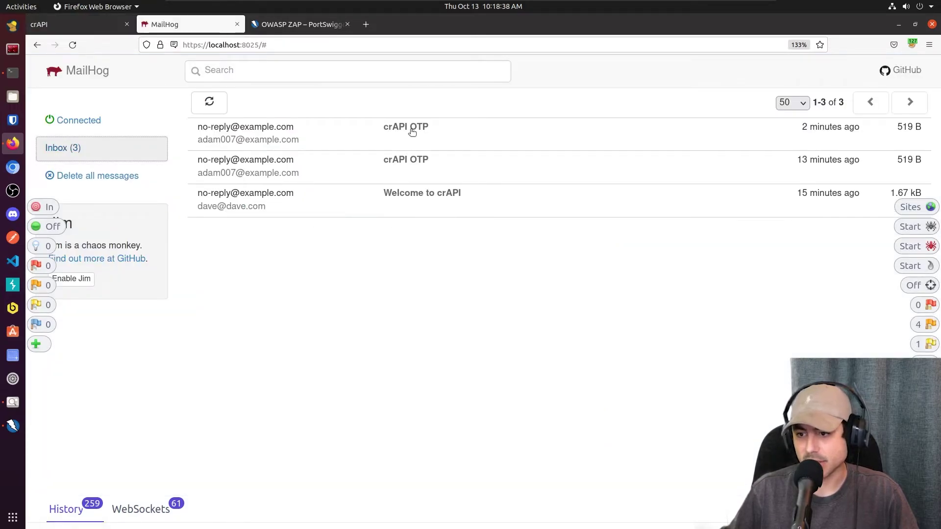
{"action": "left_click", "coordinate": [406, 127]}
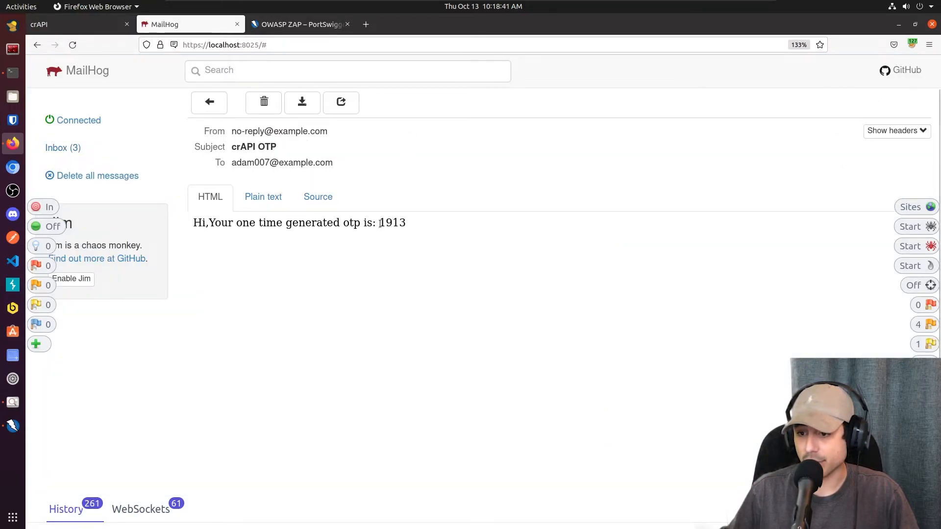
{"action": "double_click", "coordinate": [393, 223]}
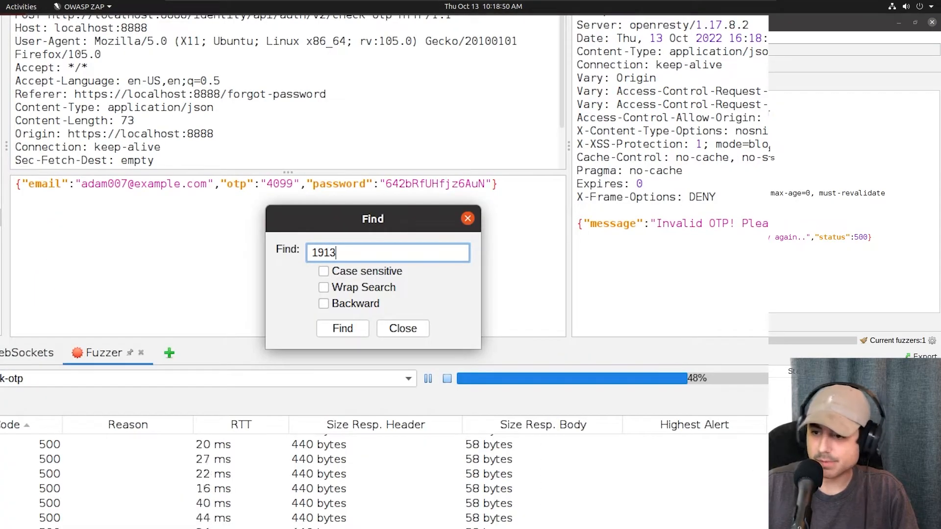
- Search the fuzzer results for payload 1913, then close the search box
{"action": "left_click", "coordinate": [342, 329]}
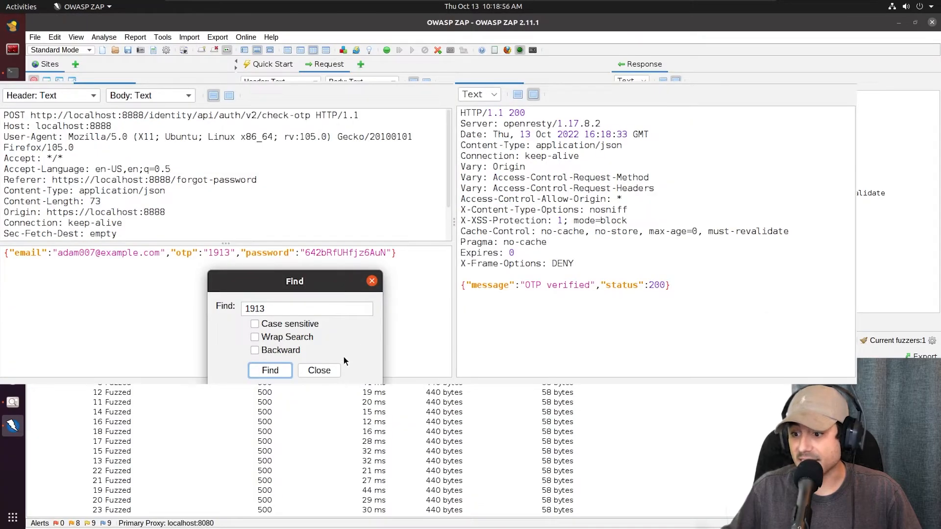
{"action": "left_click", "coordinate": [319, 371]}
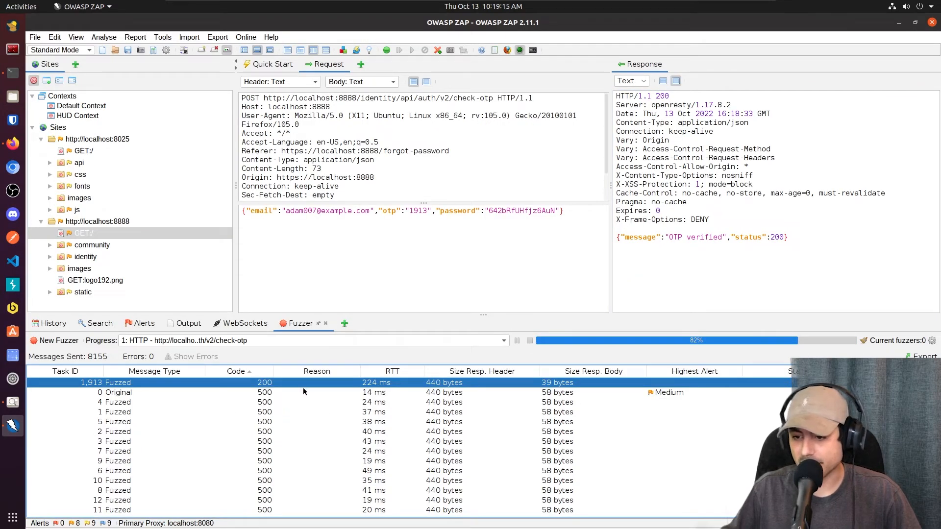
{"action": "mouse_move", "coordinate": [662, 399]}
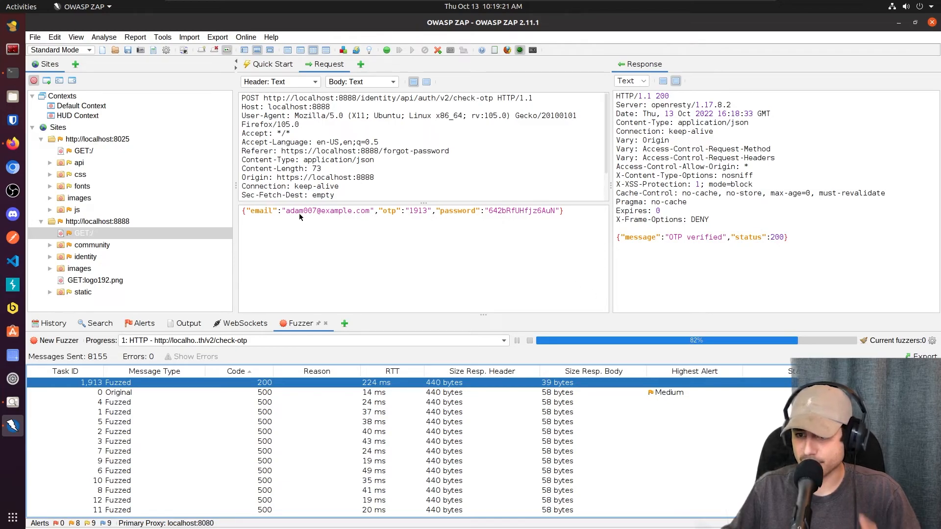
{"action": "double_click", "coordinate": [522, 210]}
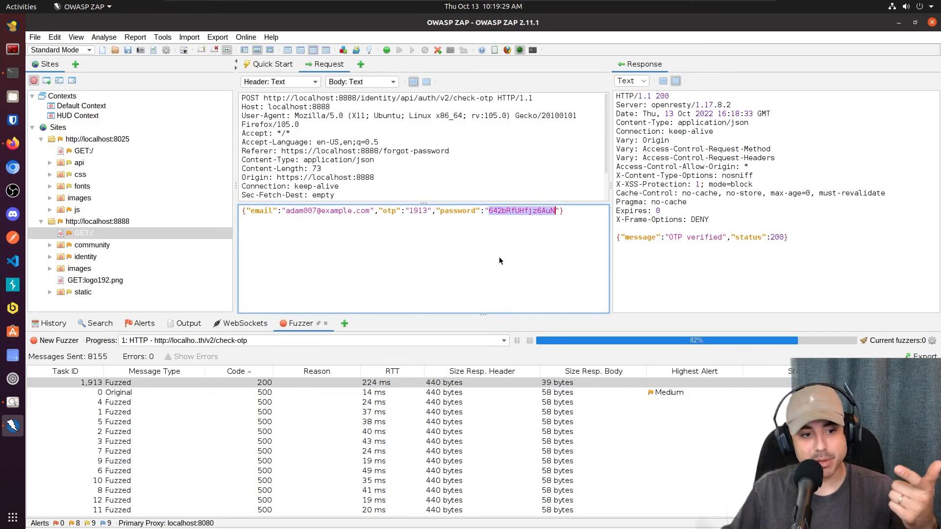
{"action": "mouse_move", "coordinate": [12, 72]}
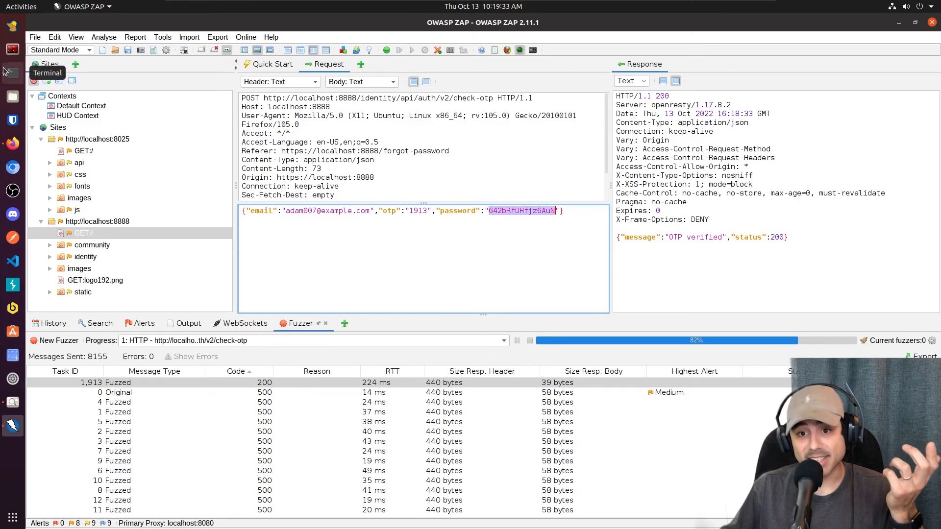